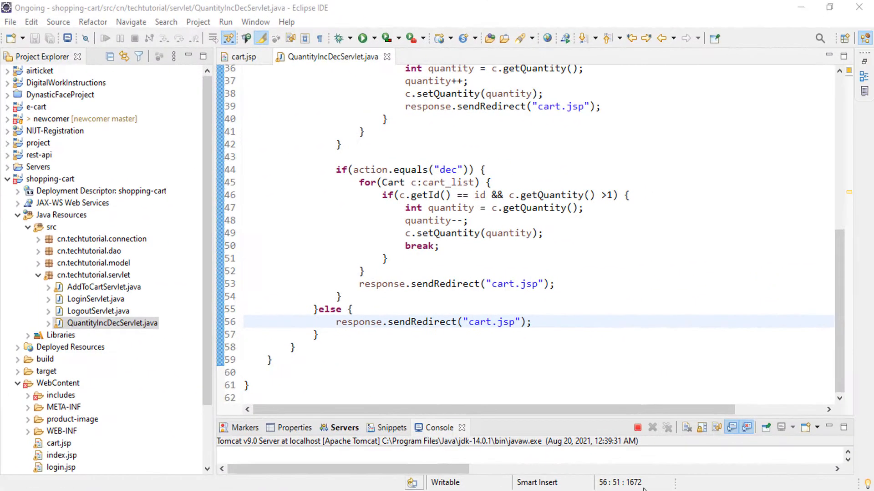
mouse_move(139, 206)
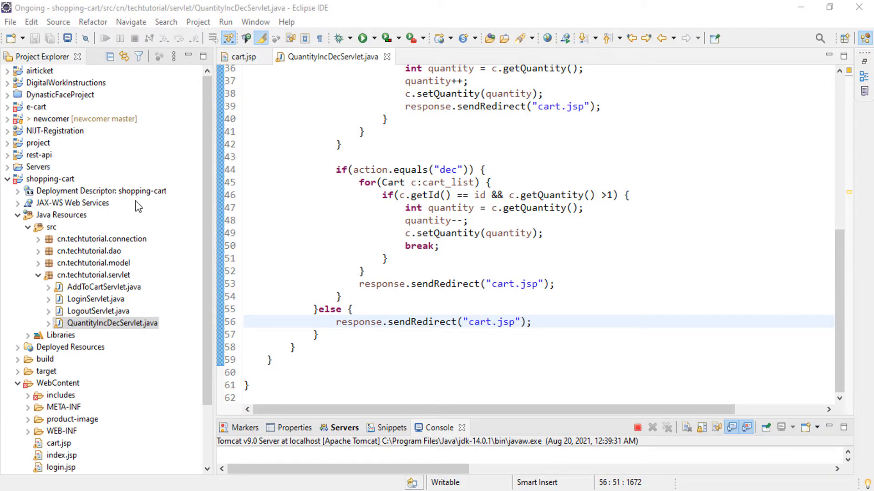
mouse_move(343, 228)
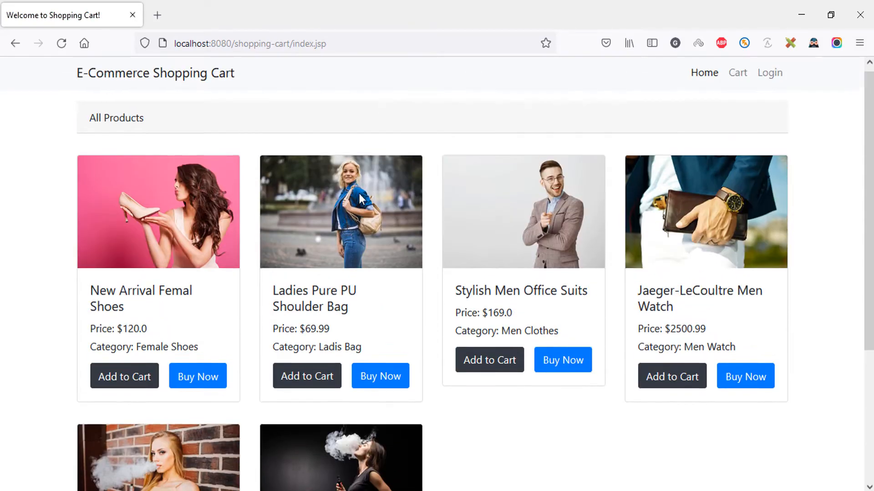
Open the Firefox cart page listing the Ladies Pure PU Shoulder Bag at $69.99.
left_click(737, 76)
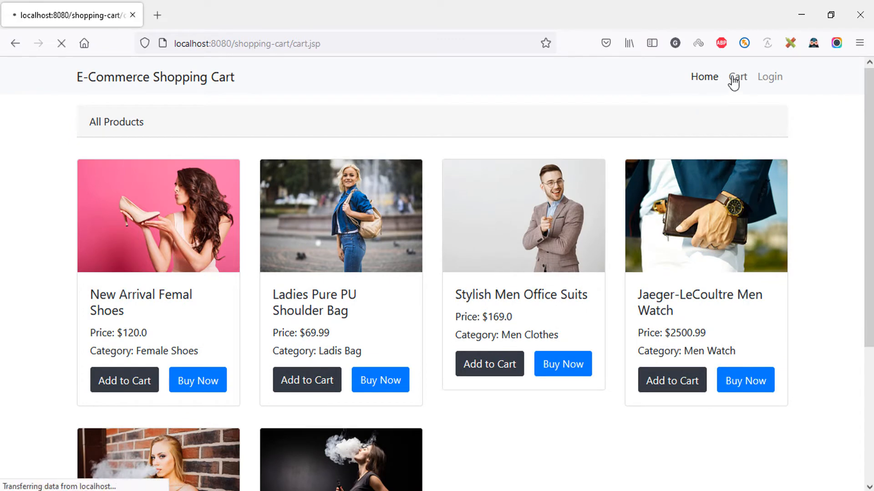
left_click(737, 77)
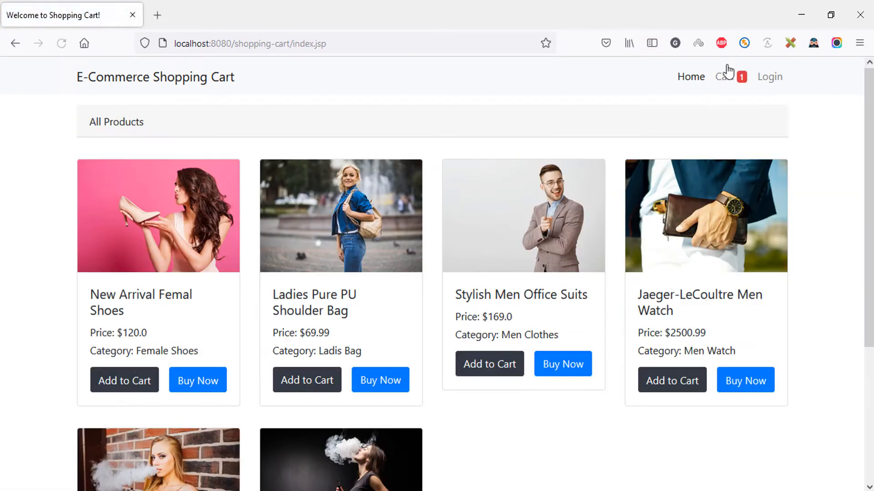
left_click(724, 77)
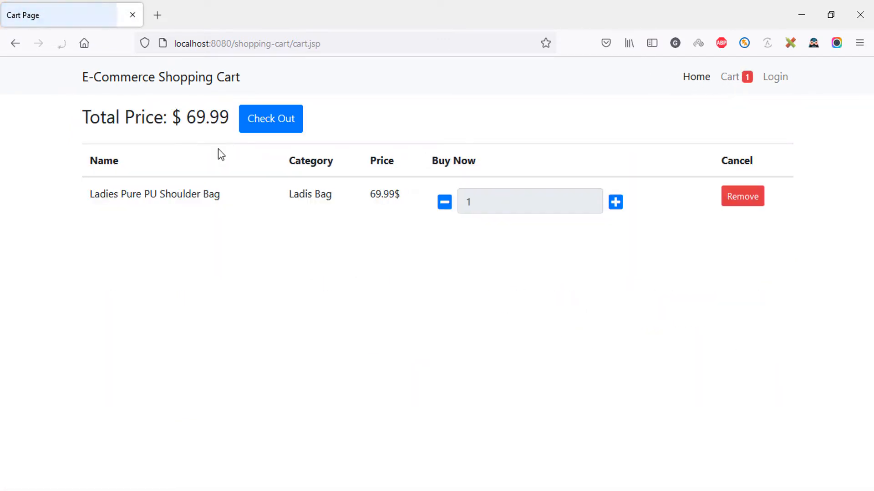
mouse_move(445, 202)
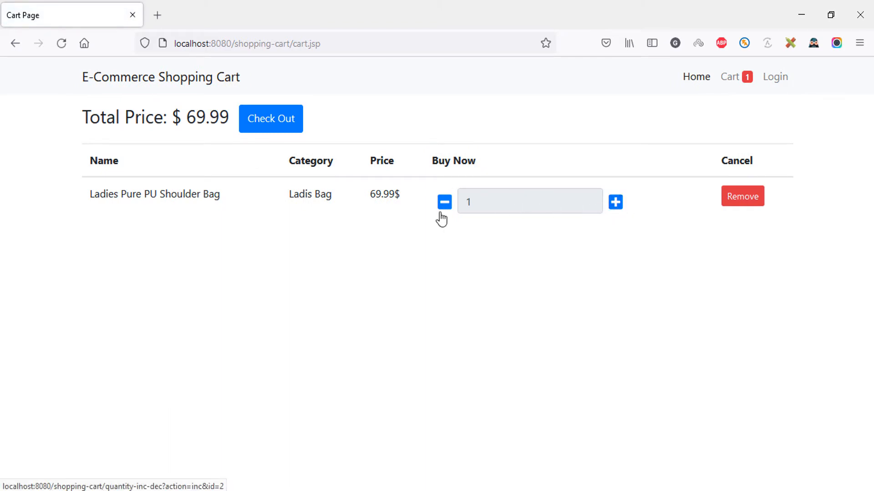
mouse_move(188, 124)
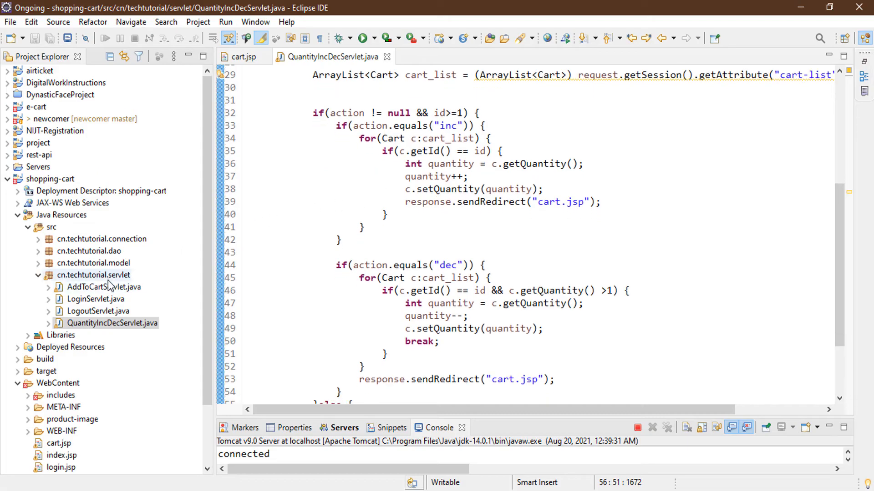
Start a new servlet named RemoveFromCartServlet in the cn.techtutorial.servlet package.
left_click(93, 274)
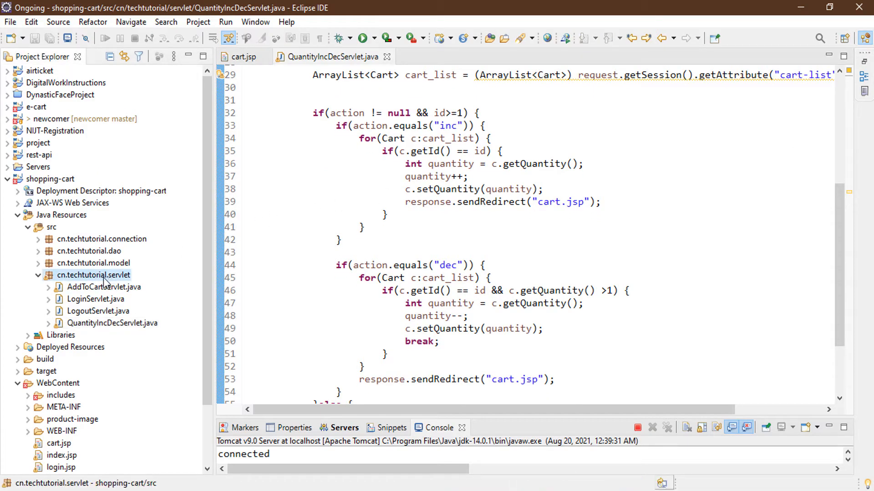
right_click(93, 274)
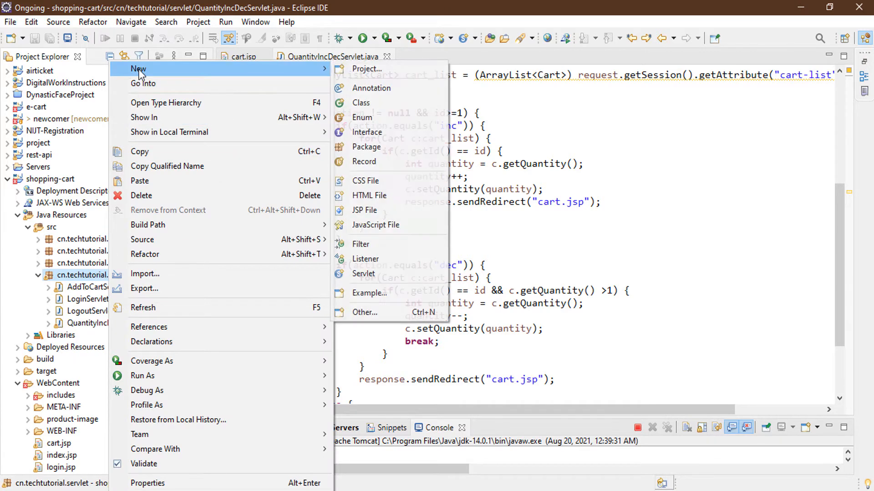
left_click(363, 274)
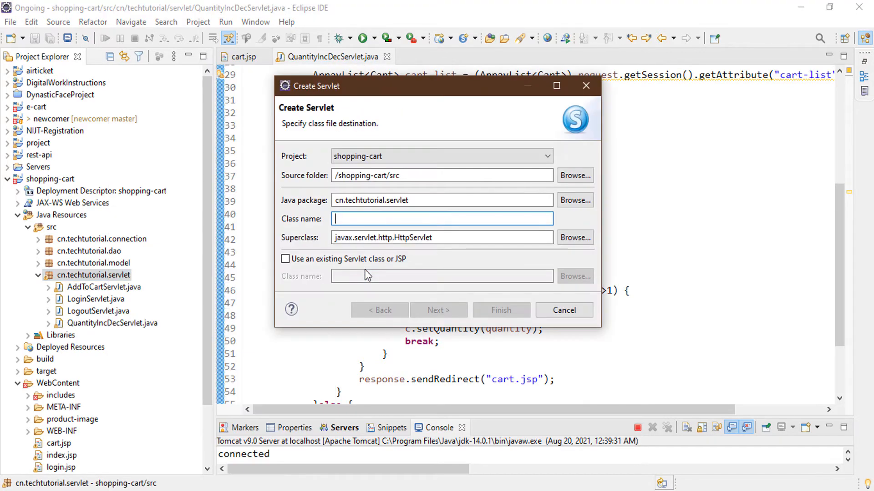
type("RemoveFromCartServlet")
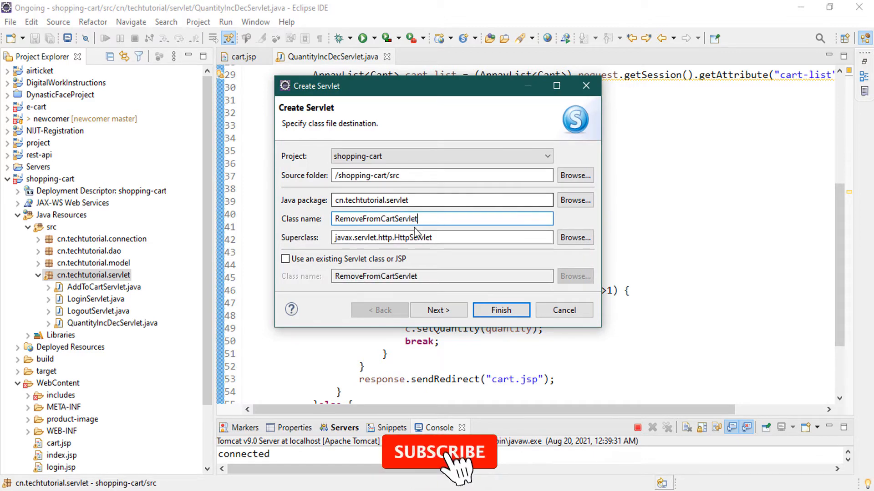
left_click(438, 310)
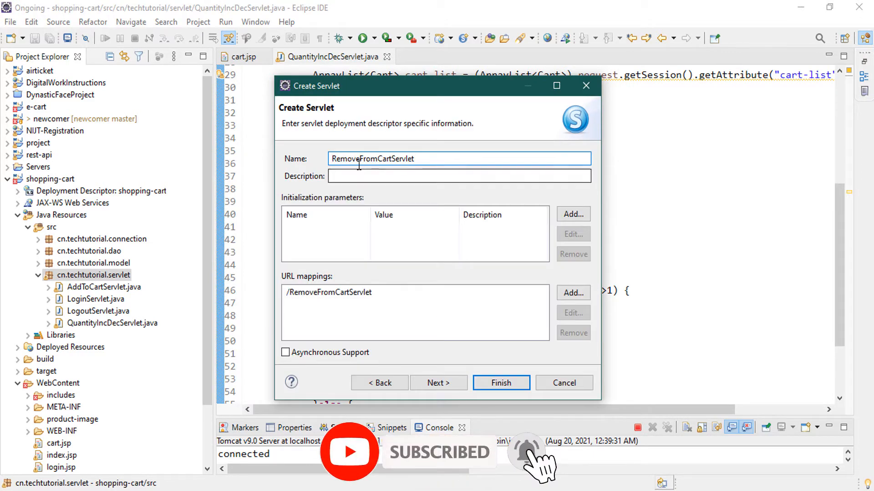
Map the servlet to /remove-from-cart, generate only a doGet stub, and finish.
left_click(328, 292)
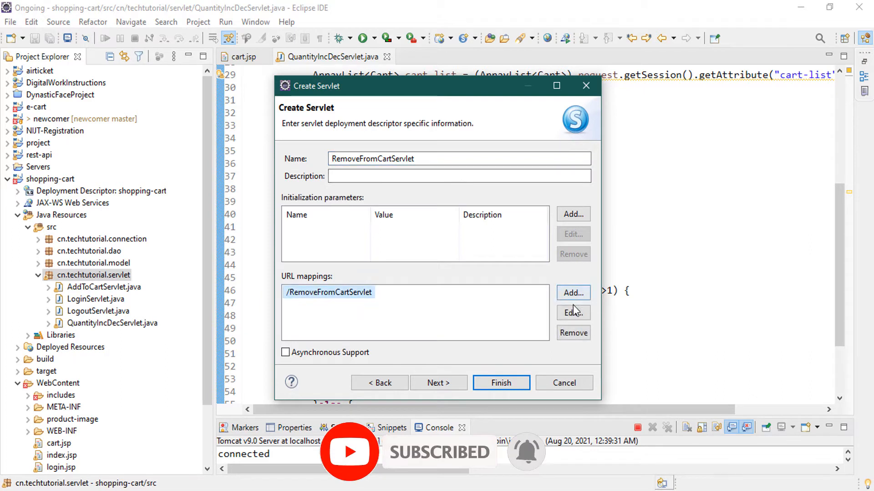
left_click(573, 312)
type("/remove-from-cart")
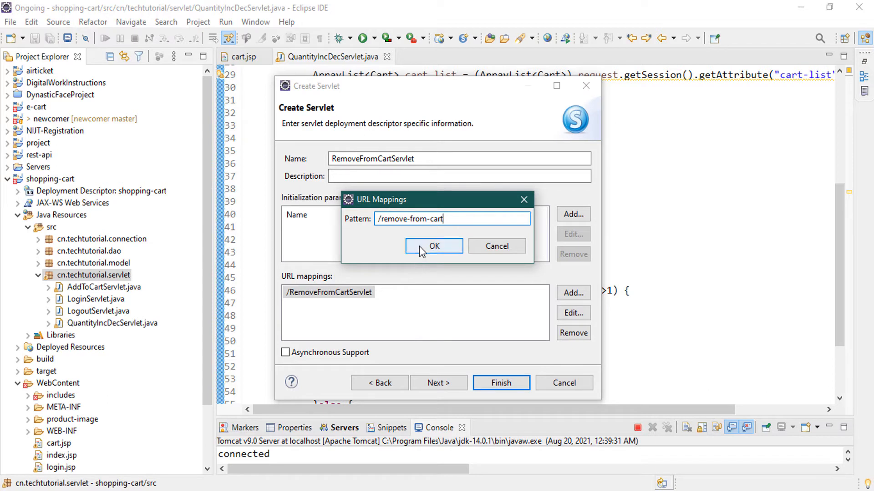
left_click(435, 247)
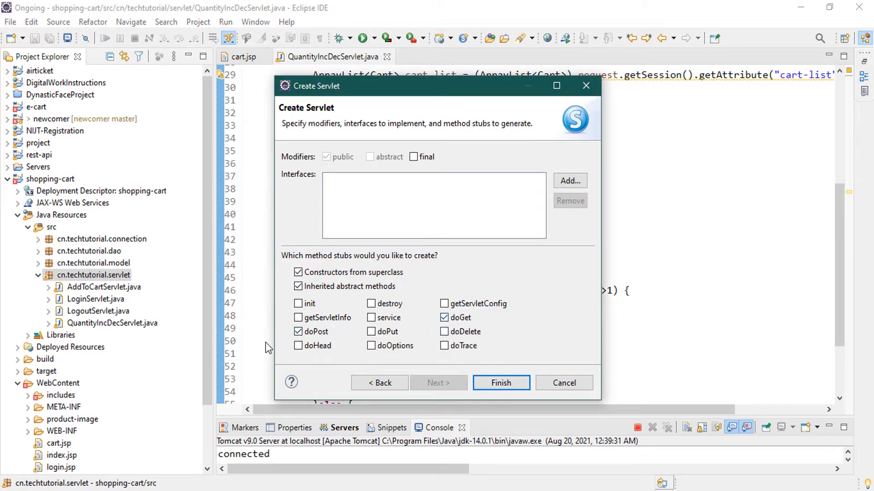
left_click(297, 331)
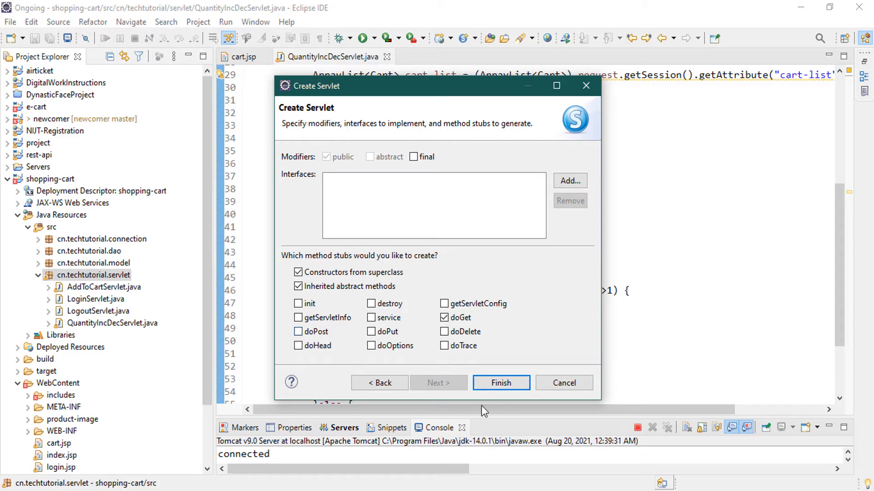
left_click(501, 383)
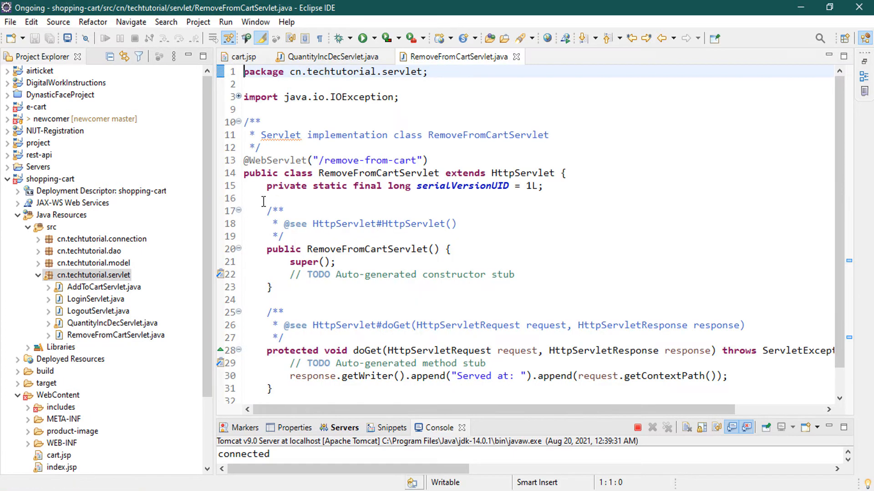
Delete the generated constructor and its Javadoc comment from RemoveFromCartServlet.
left_click_drag(263, 200, 305, 293)
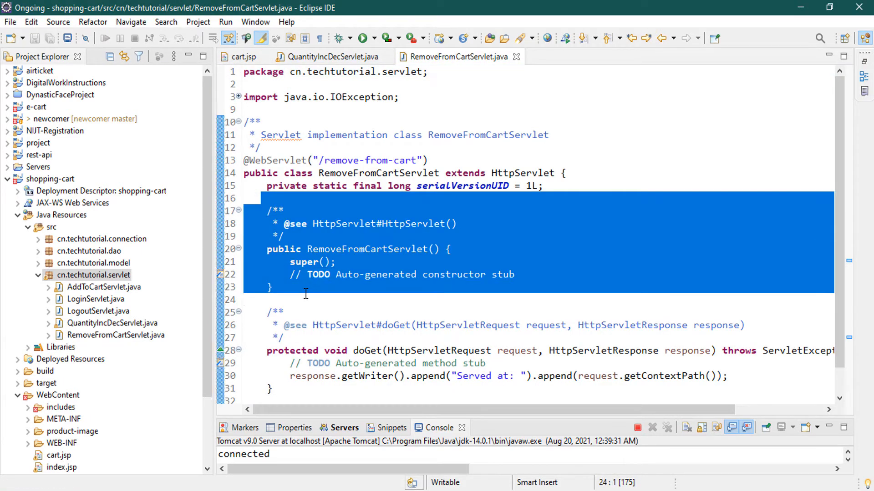
key("Delete")
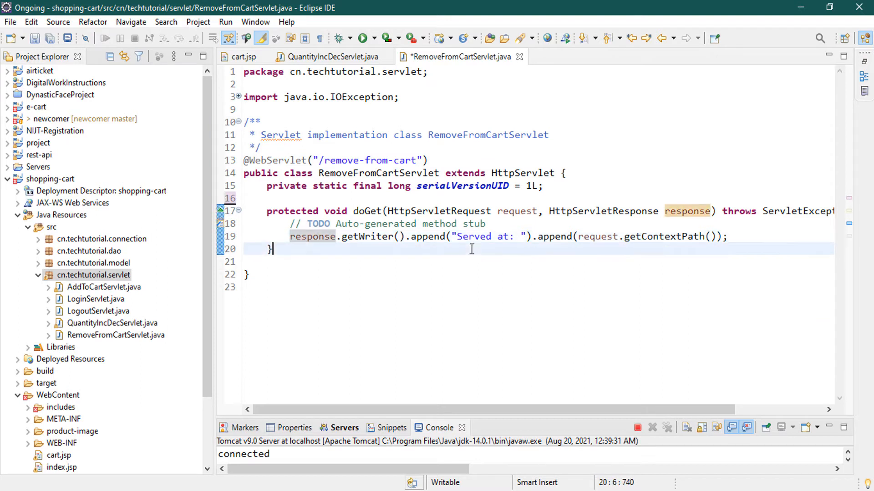
mouse_move(369, 237)
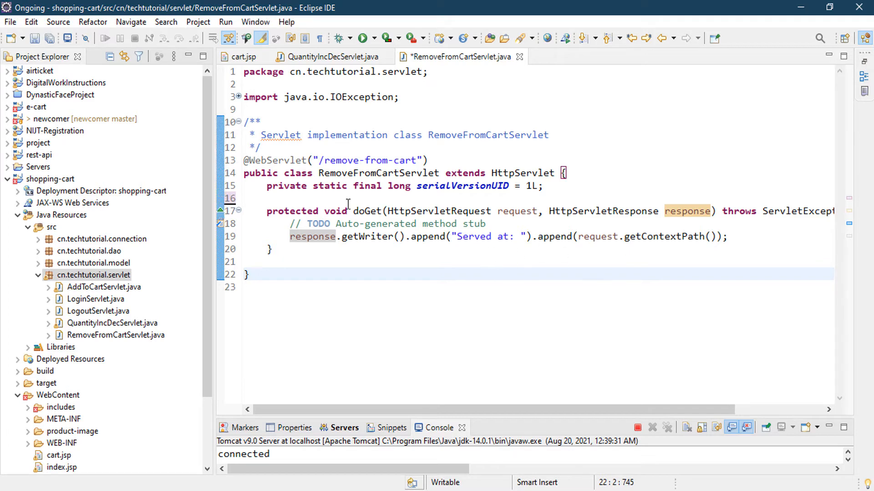
Set cart.jsp's line-78 Remove href to remove-from-cart/id=<%= c.getId() %> and save.
left_click(239, 56)
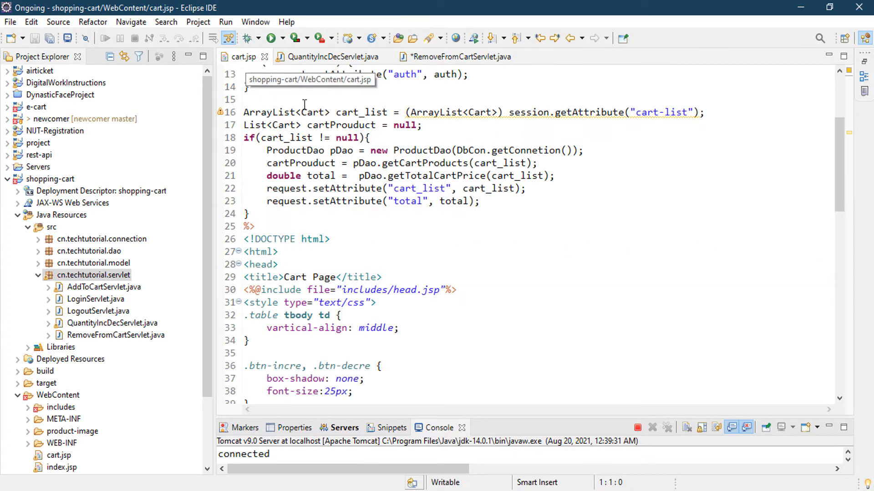
scroll("down", 3)
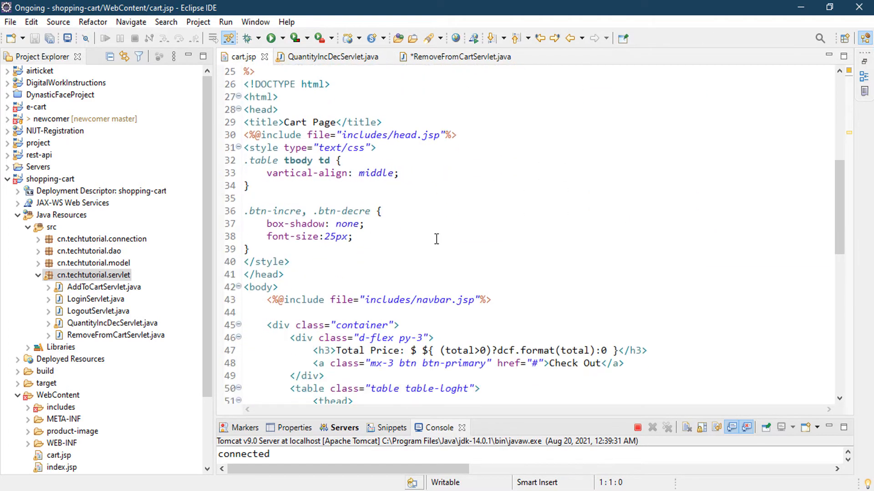
scroll("down", 3)
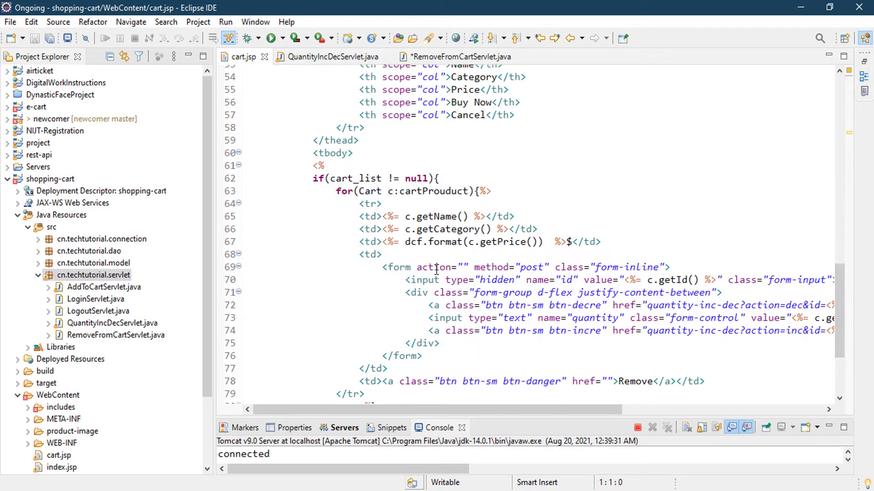
double_click(635, 309)
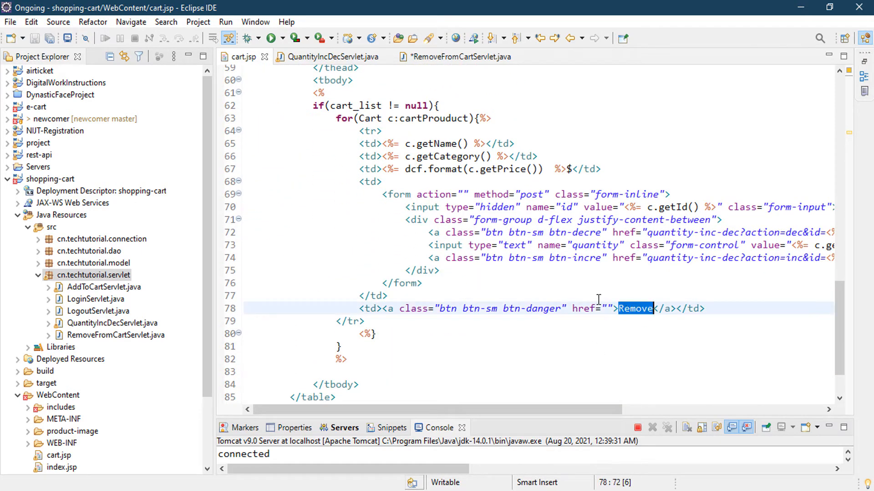
type("remove-from")
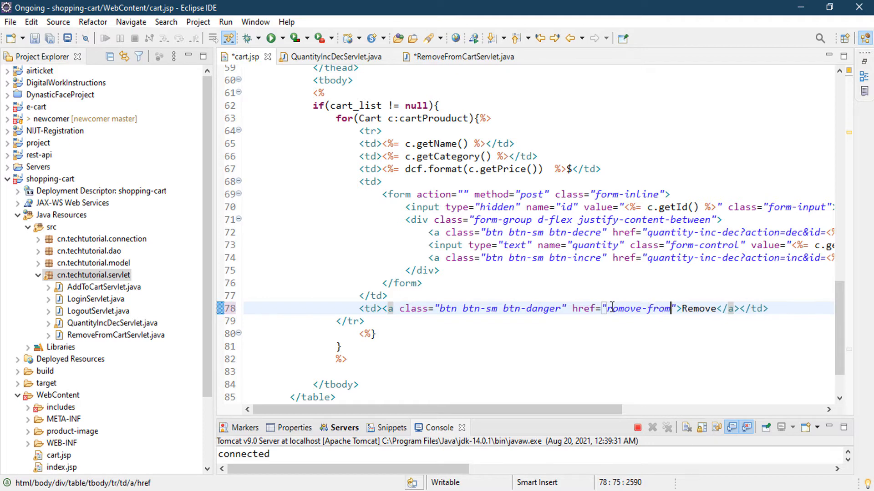
type("-cart")
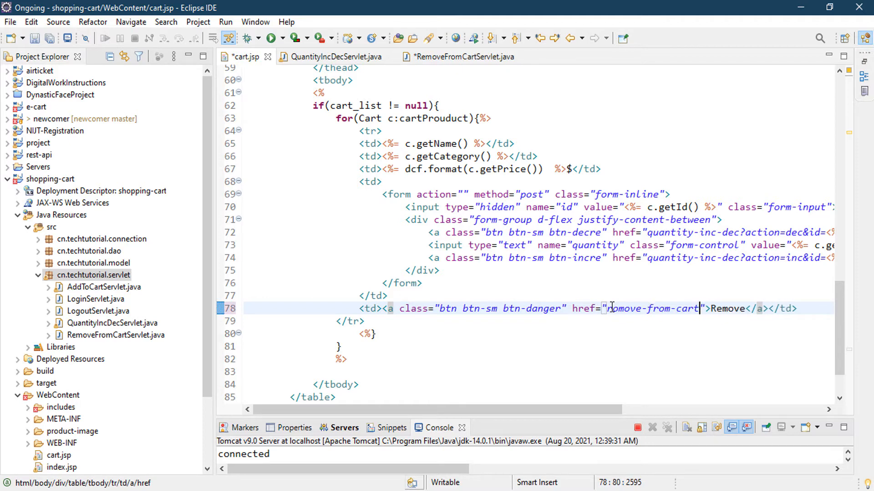
type("/i")
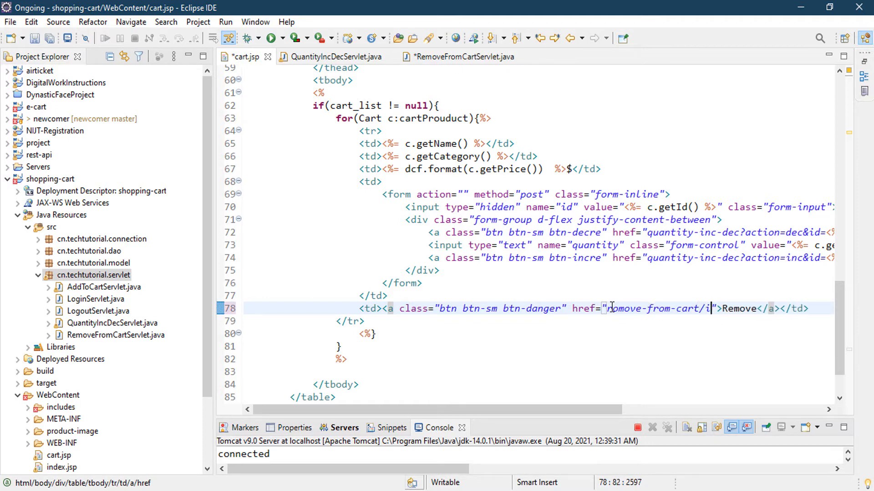
type("d=")
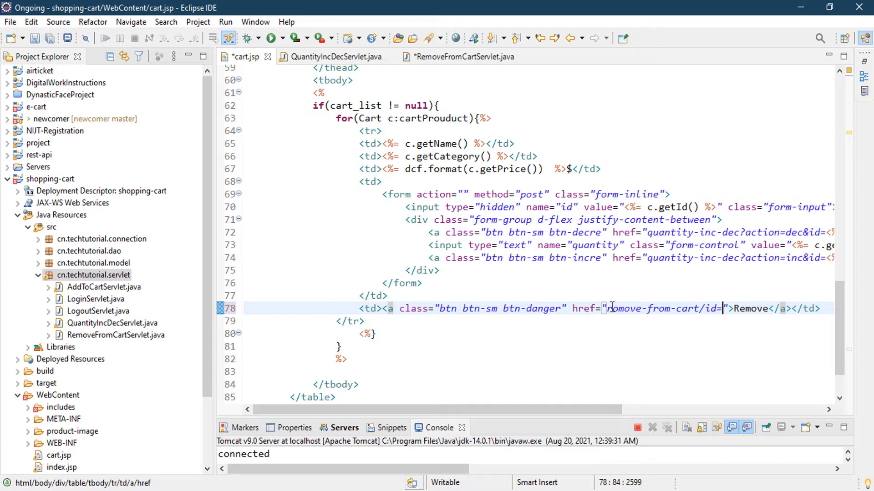
type("<%= %>")
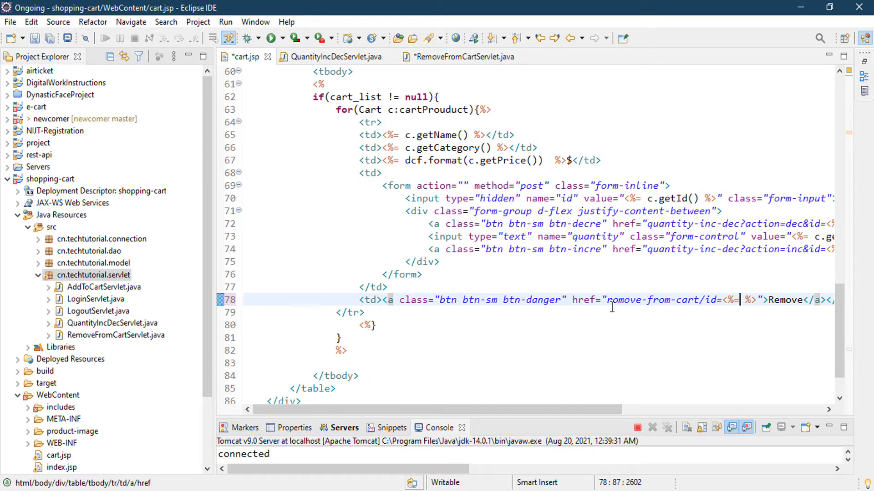
type("c")
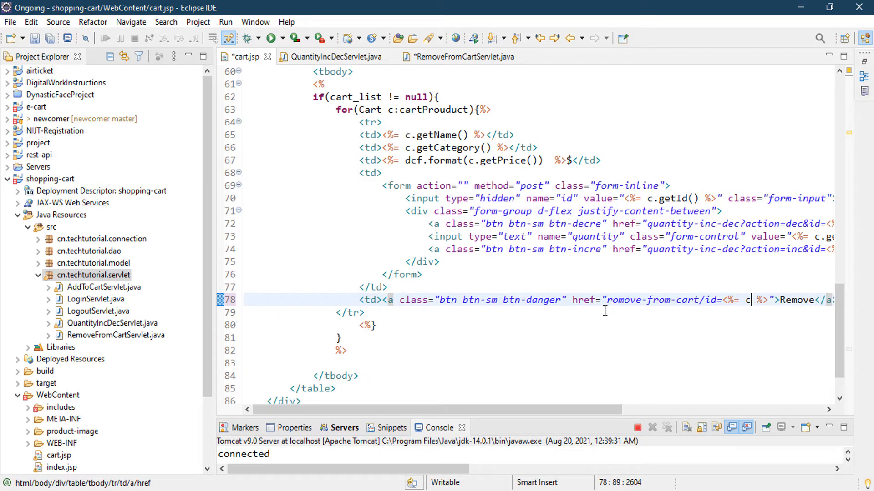
type(".getId()")
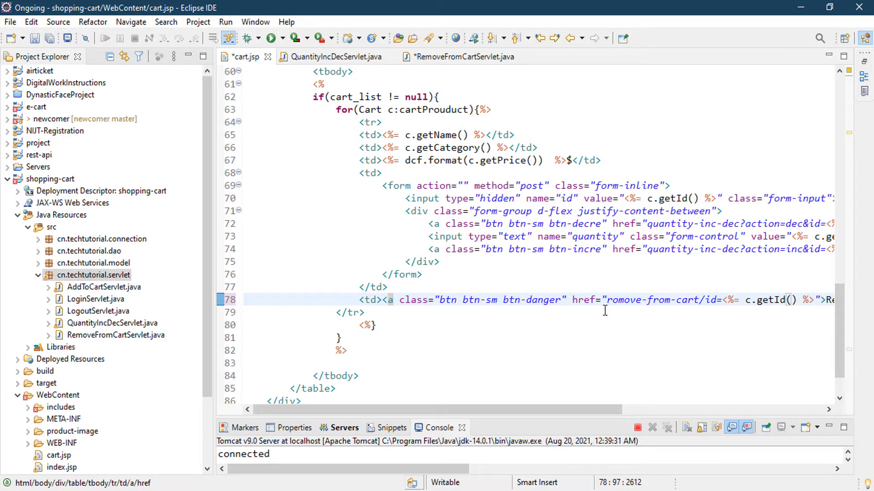
key("ctrl+s")
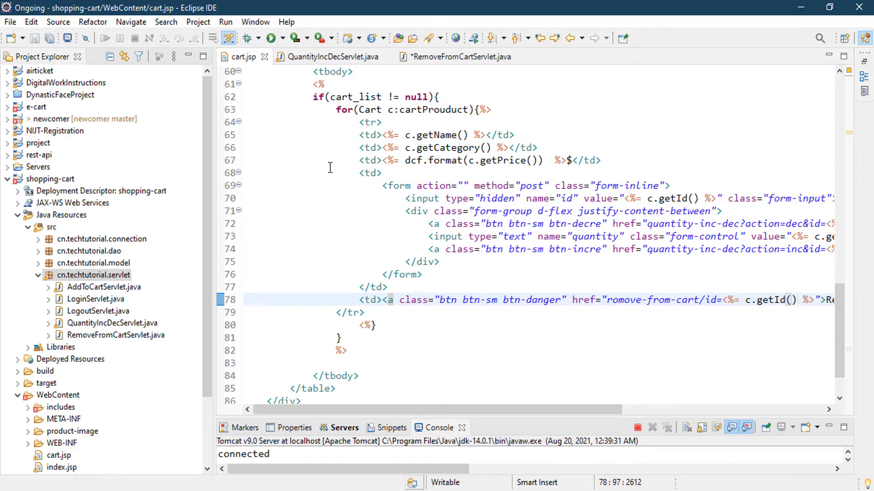
Wrap doGet's body in try(PrintWriter out = response.getWriter()).
left_click(327, 56)
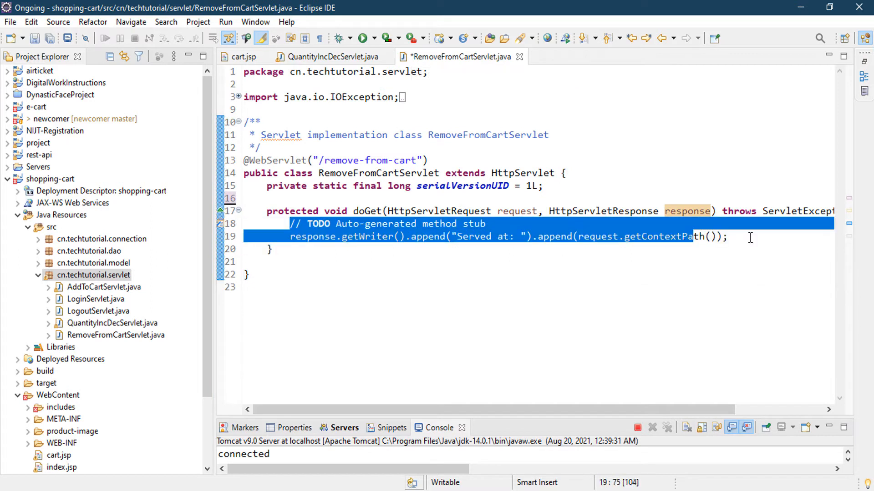
type("tr")
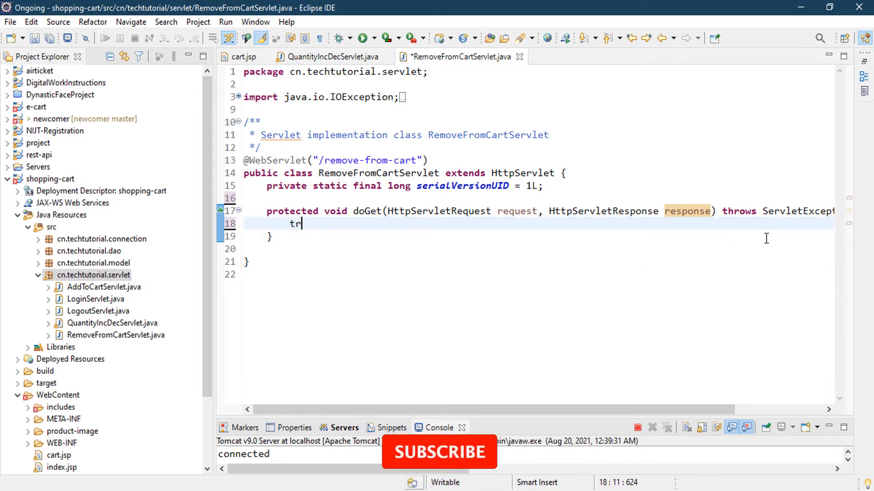
type("y()")
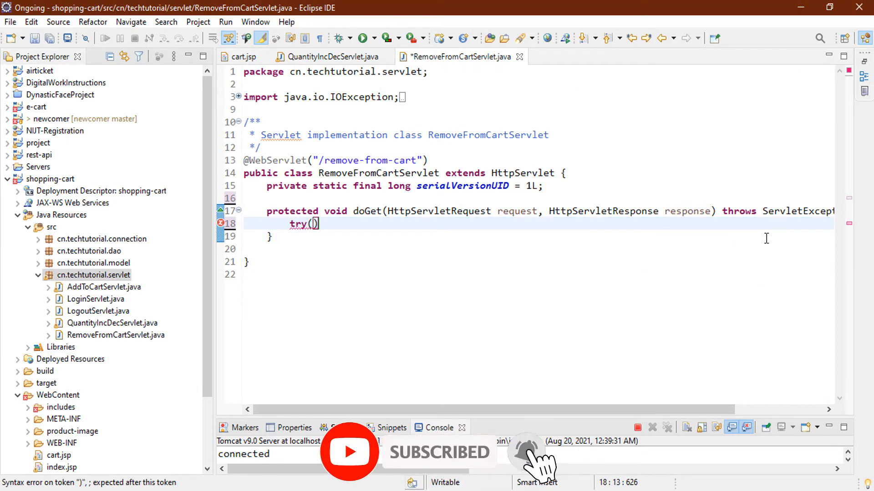
type("PrintWriter out =")
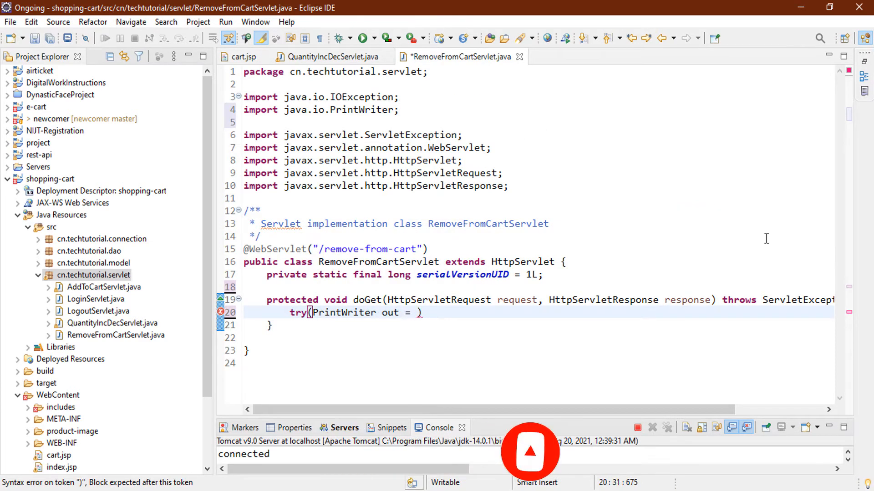
type("response.getWriter(")
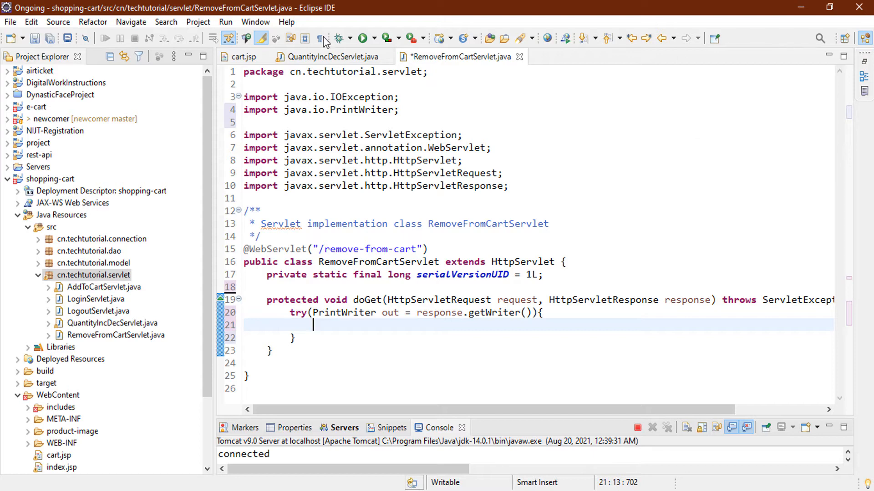
Read the id request parameter, add an out.print line, and run on the server.
type("reques")
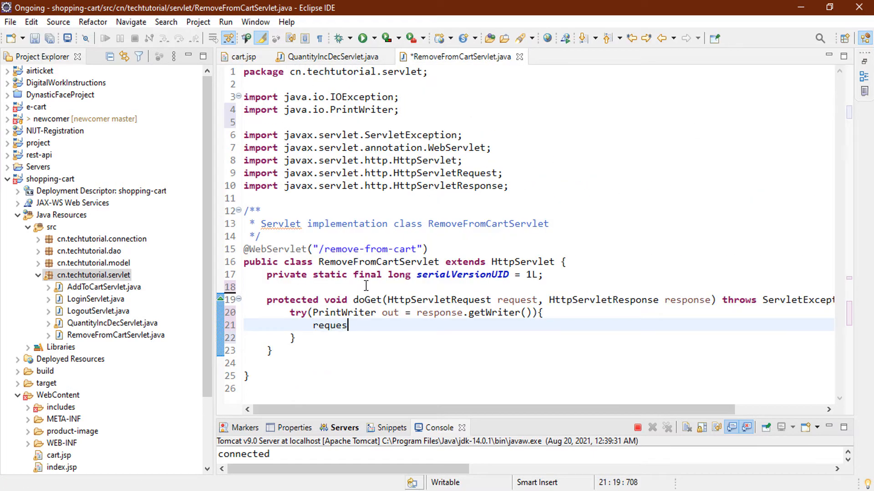
type("t.getParameter(")
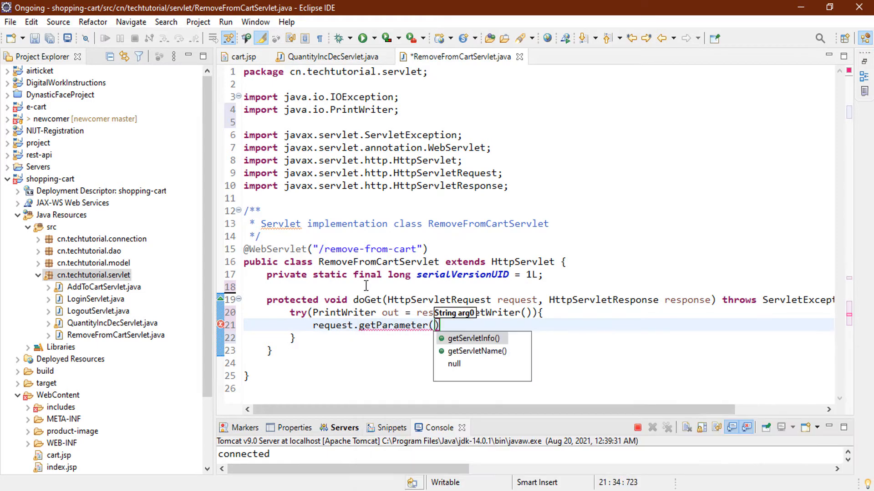
type("\"id\");")
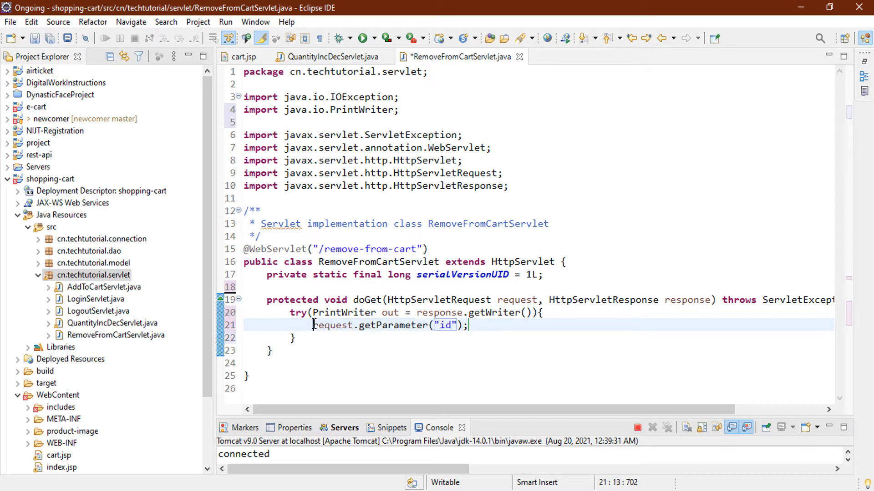
type("String id =")
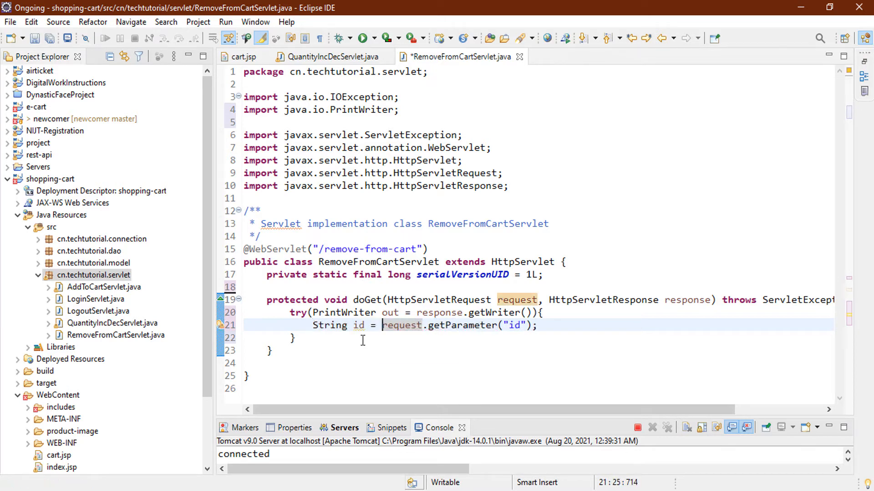
left_click(551, 326)
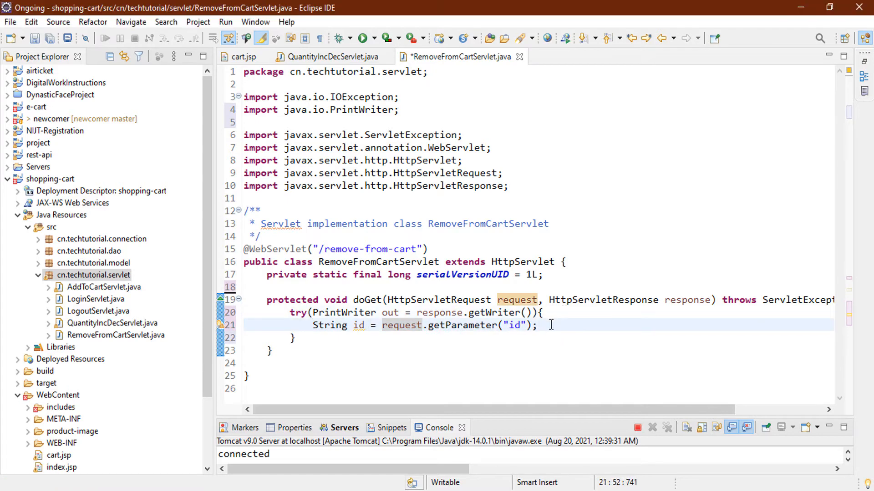
type("out.pri")
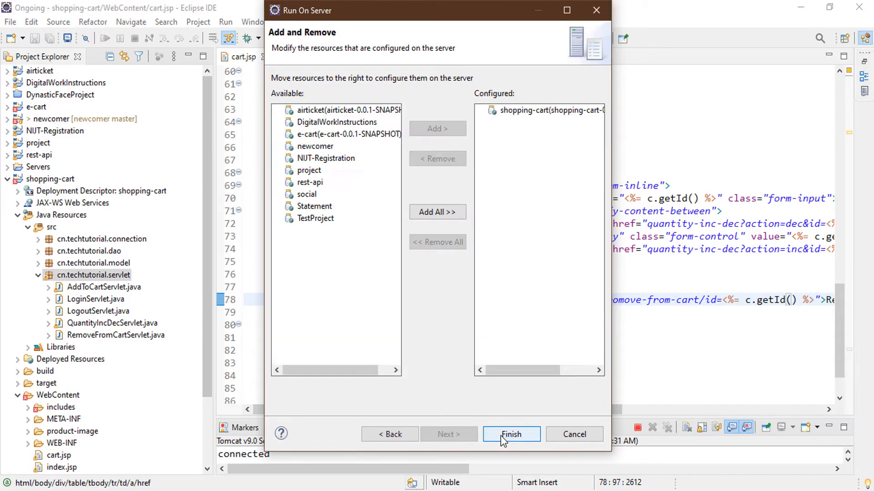
left_click(512, 434)
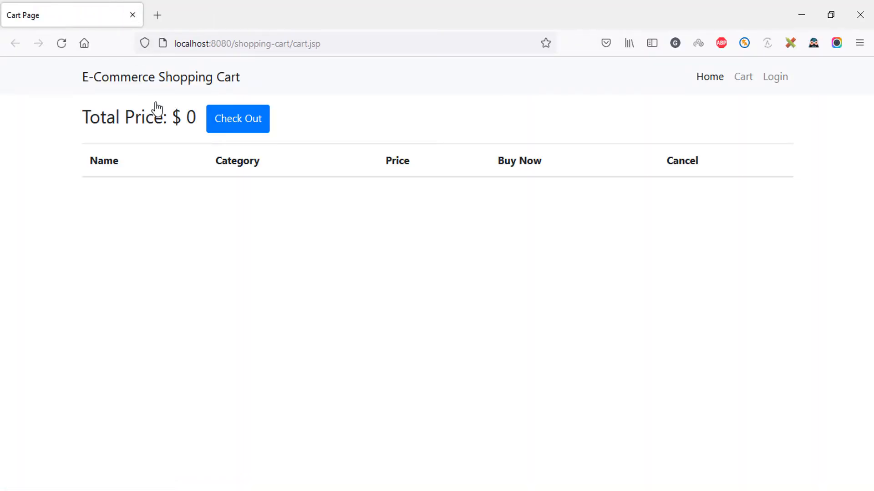
mouse_move(703, 91)
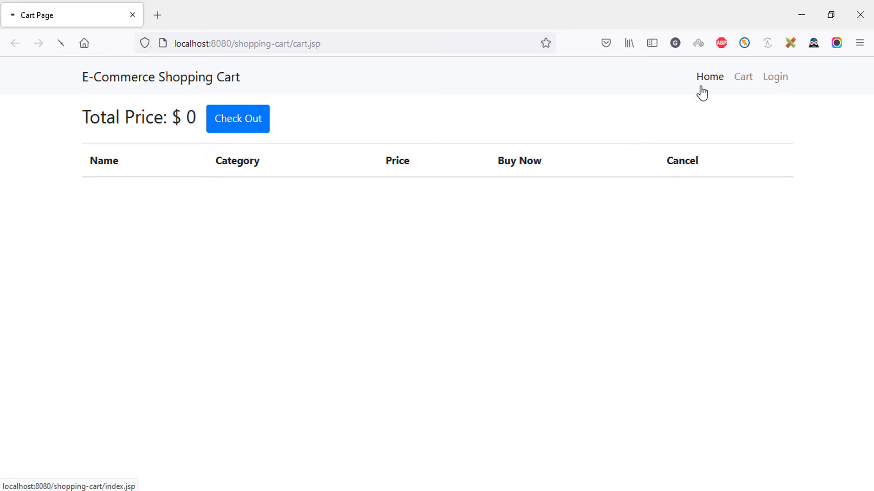
Go to the shop home page, then open the cart listing Stylish Men Office Suits.
left_click(709, 76)
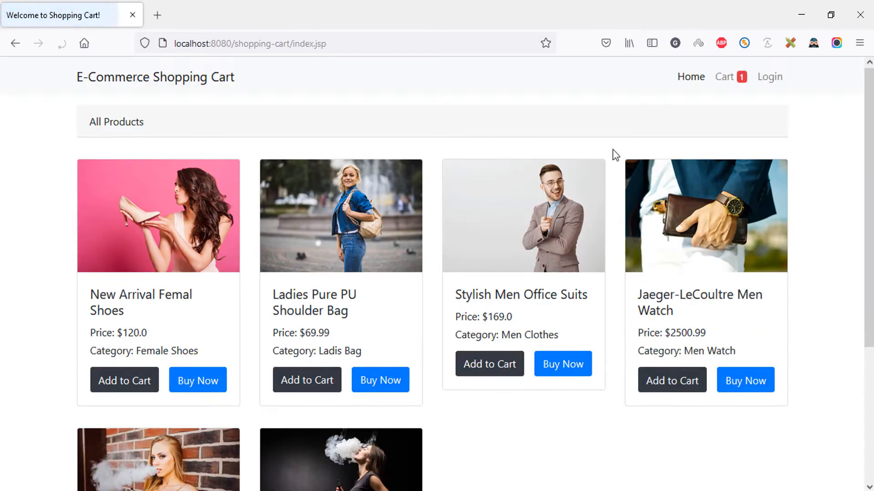
left_click(725, 77)
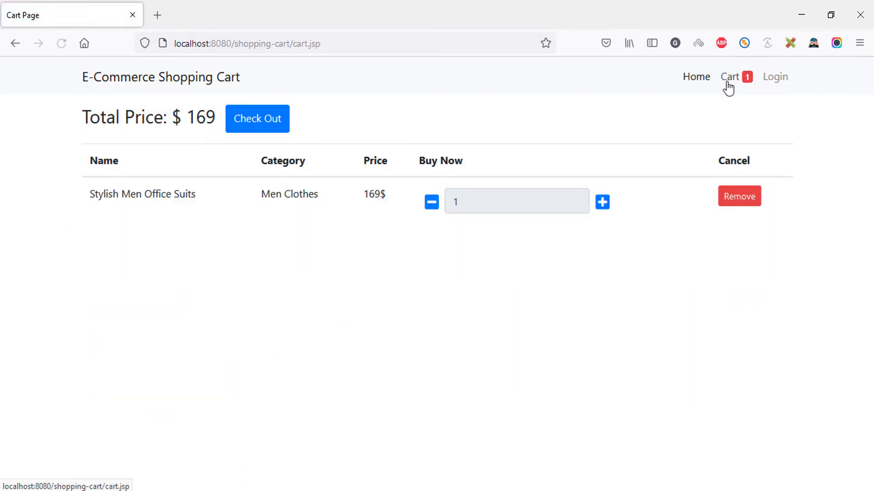
mouse_move(732, 203)
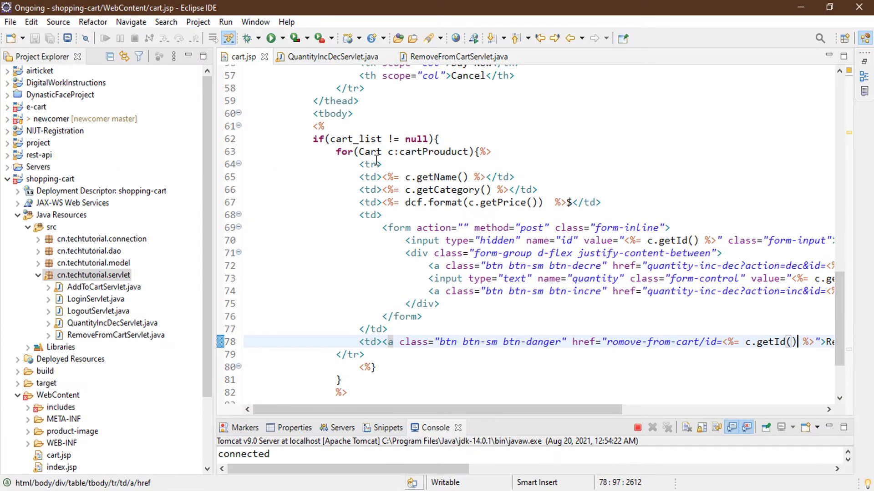
Close the QuantityIncDecServlet tab and select the servlet's remove-from-cart annotation path.
left_click(458, 56)
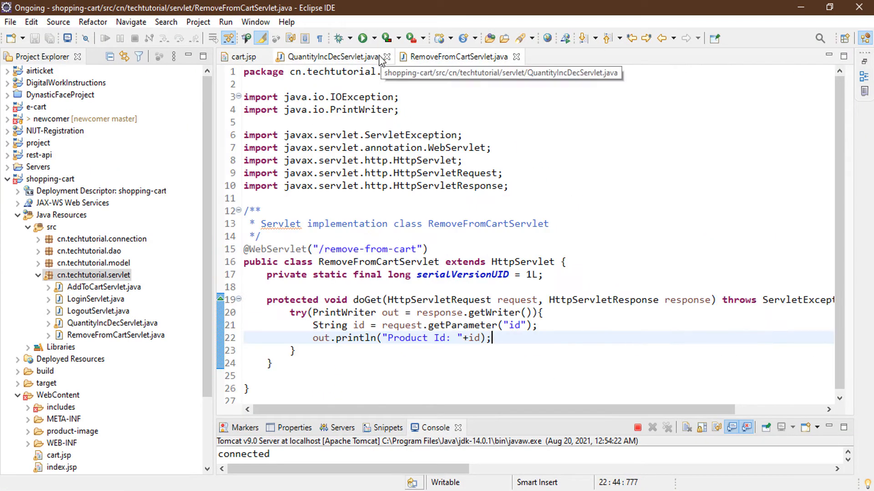
left_click(386, 56)
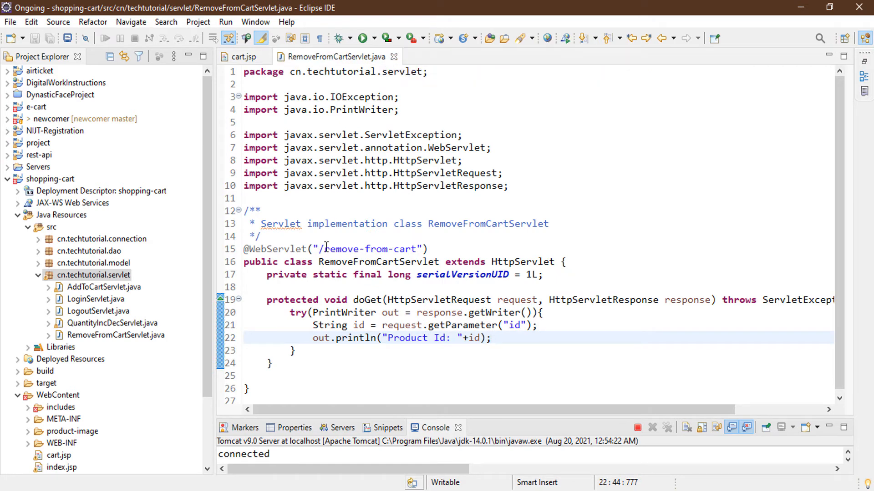
double_click(366, 249)
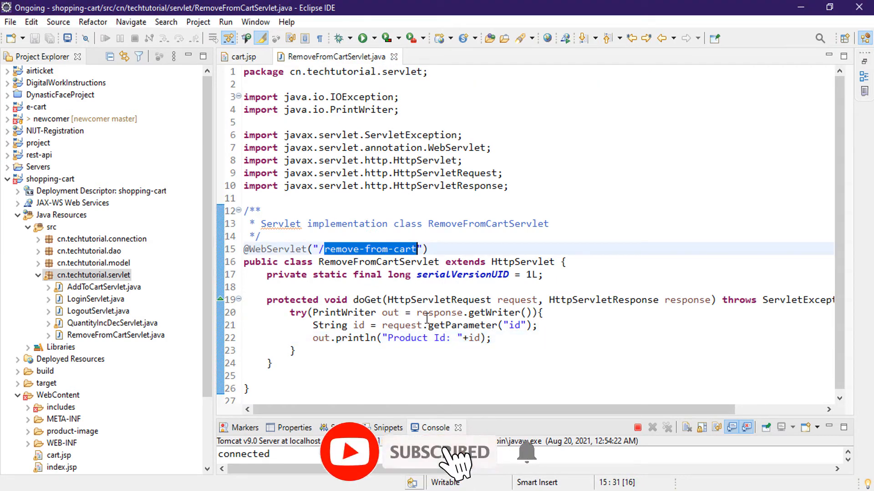
left_click(242, 57)
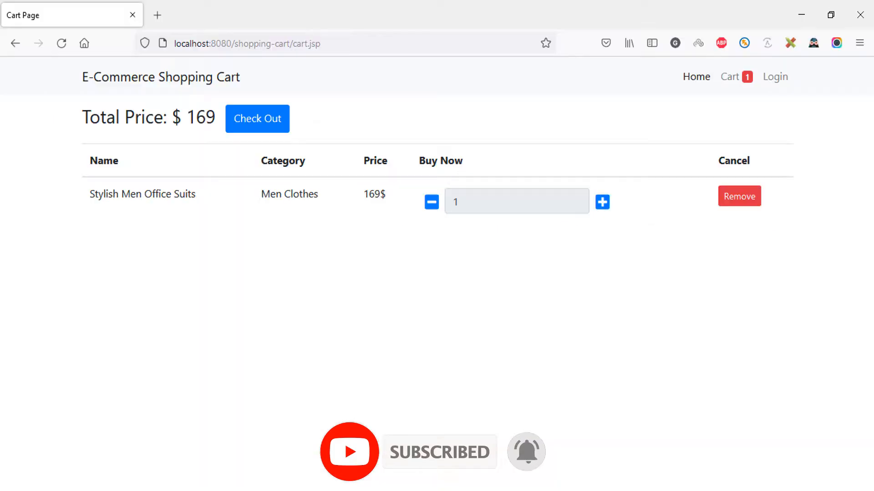
Remove Stylish Men Office Suits from the cart using its red Remove button.
left_click(62, 44)
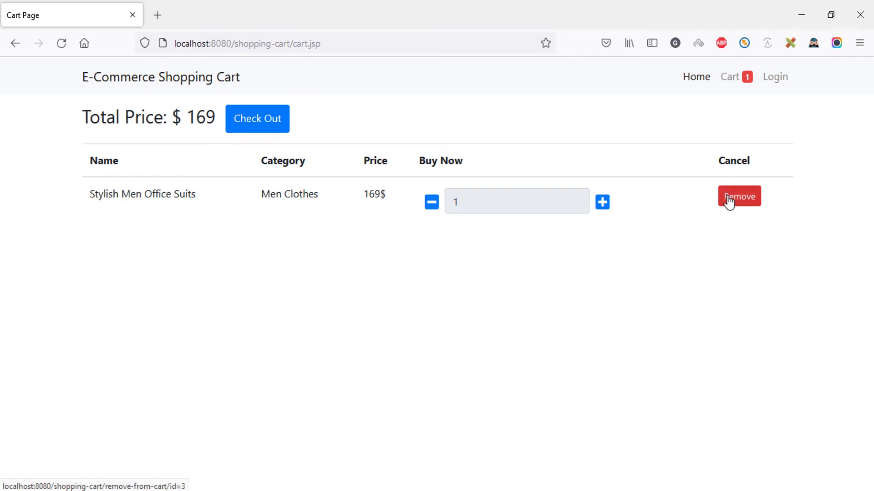
left_click(739, 197)
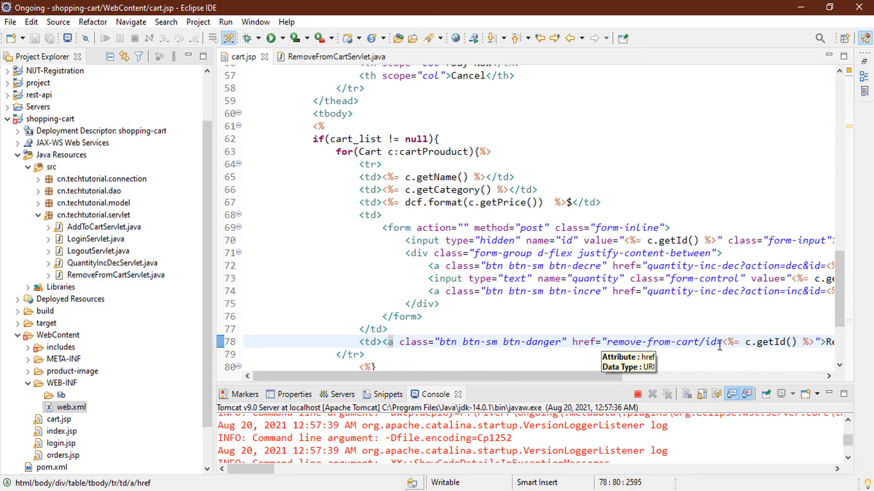
Delete the /id=<%= c.getId() %> part from the cart.jsp Remove link address.
left_click_drag(699, 341, 815, 342)
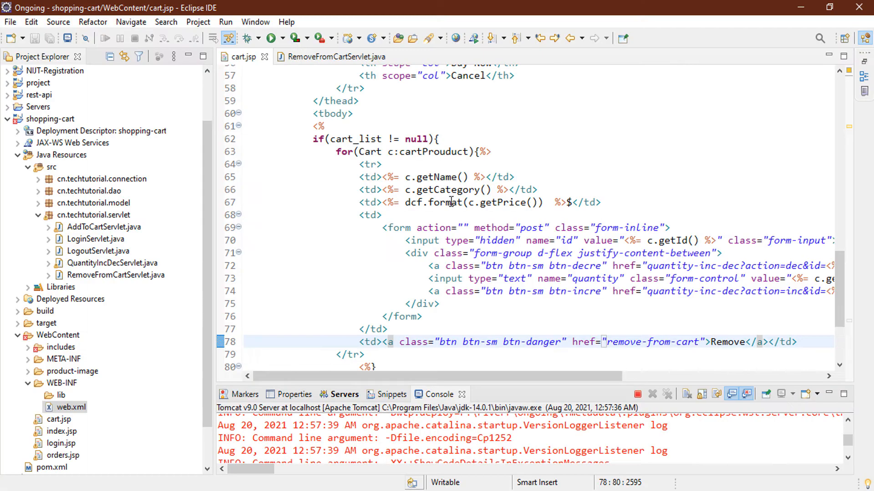
left_click(332, 57)
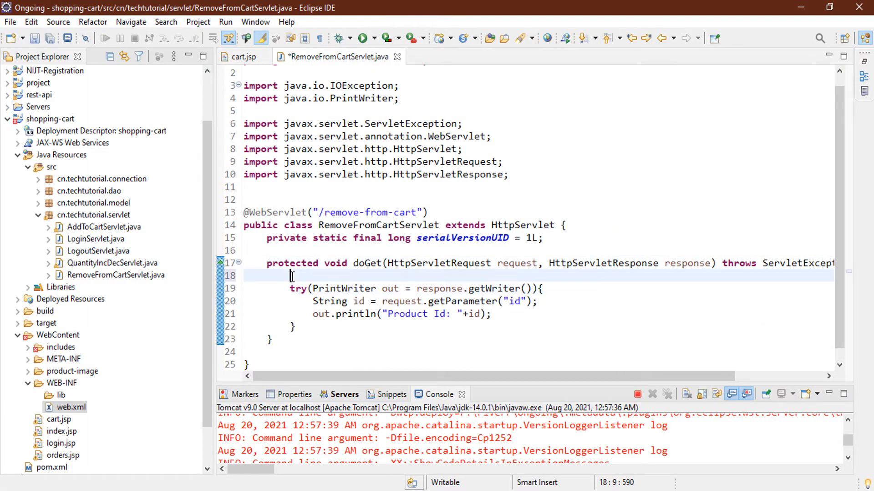
Add response.setContentType("text/html;charset=UTF-8") above the try block in doGet.
type("response.set")
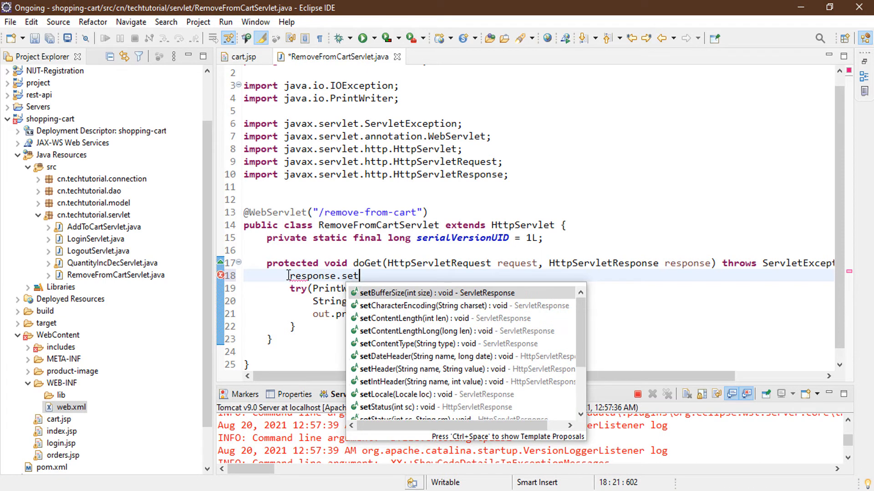
type("COn")
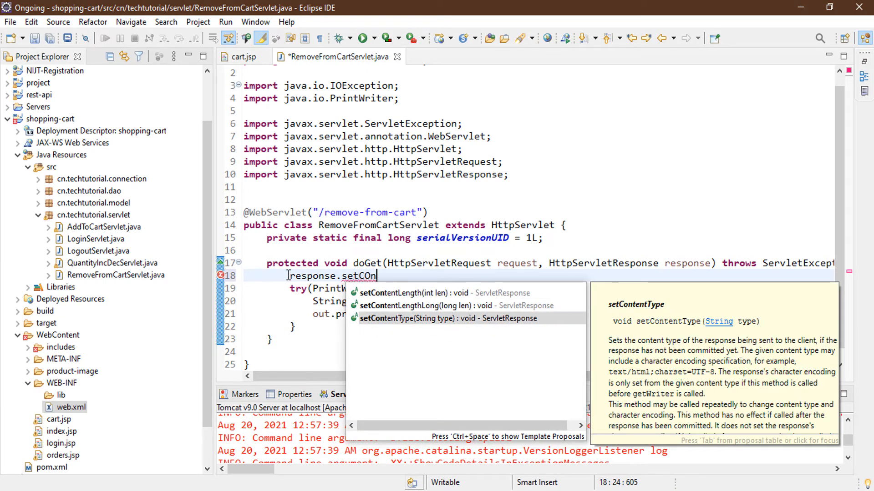
left_click(406, 318)
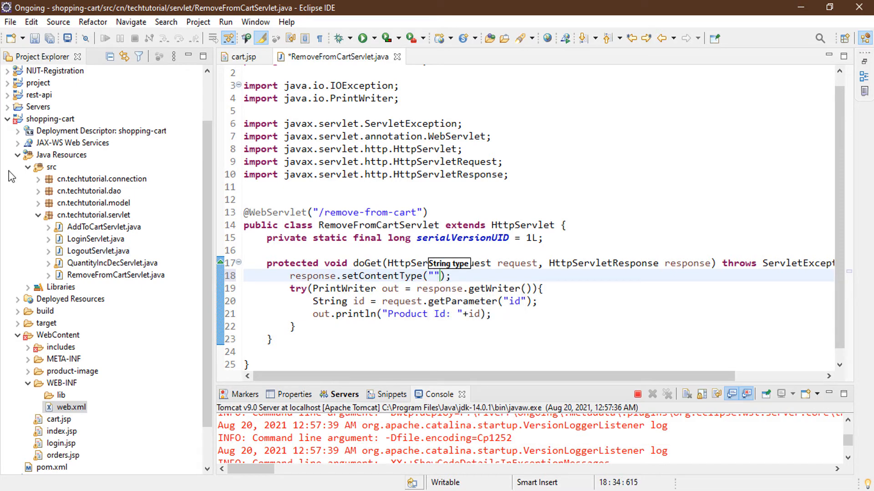
type("text/")
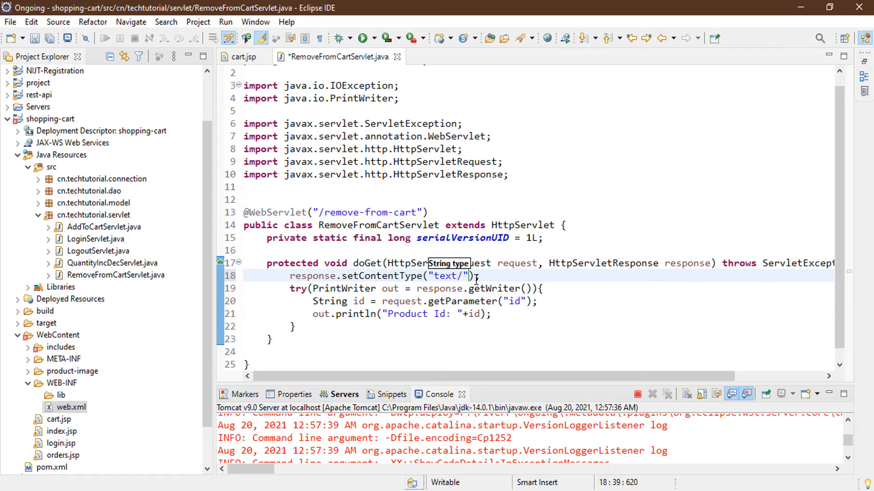
type("html;charset")
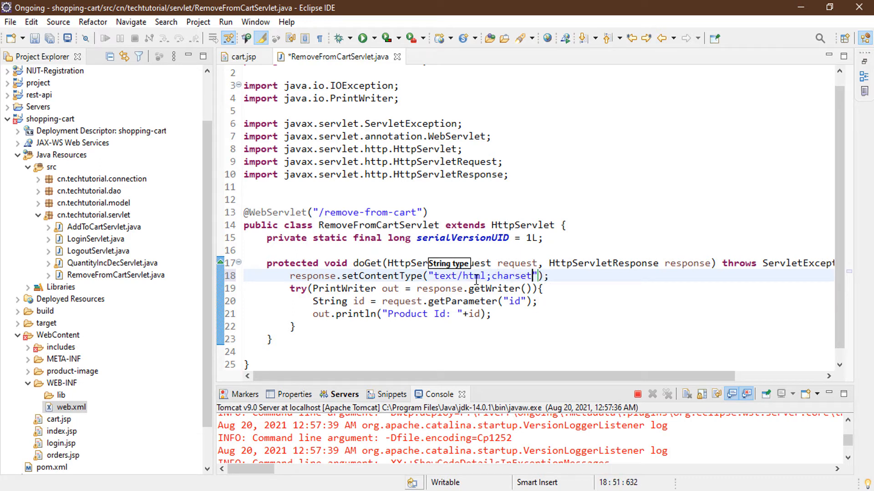
type("=UTF-8")
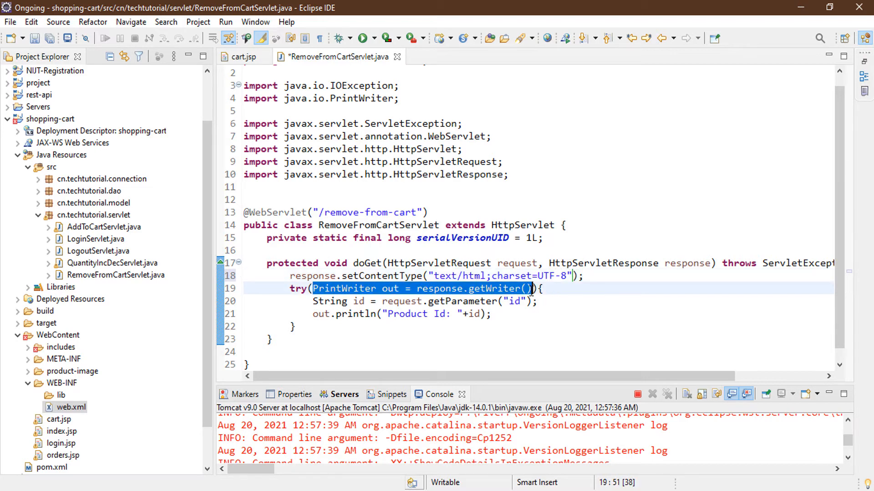
left_click(245, 57)
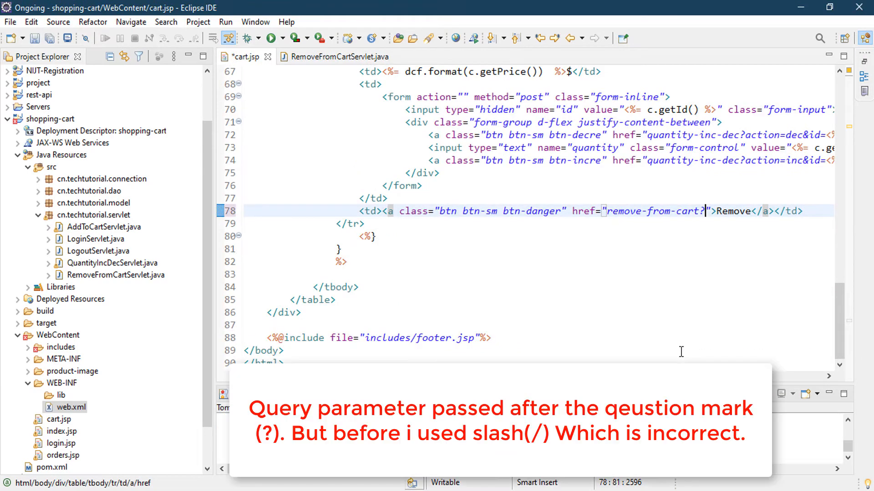
Make the cart.jsp Remove link point to remove-from-cart?id=<%= c.getId() %>.
type("?id")
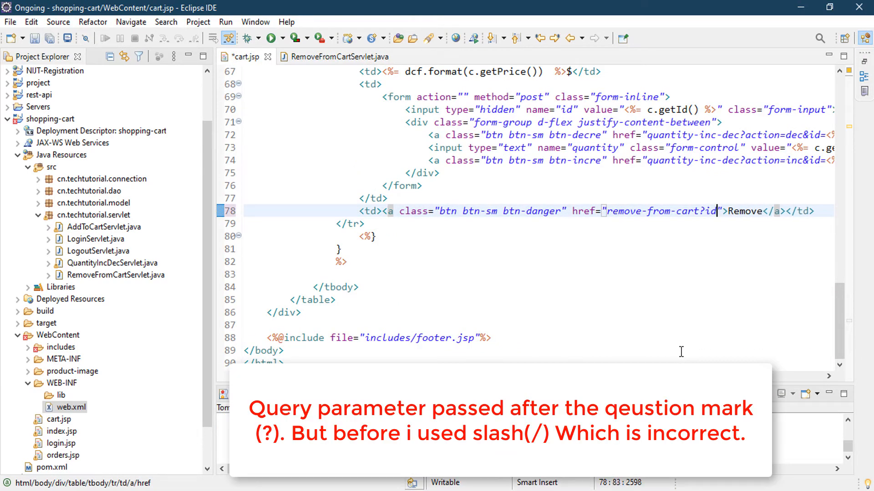
type("<%= c.getId() %>")
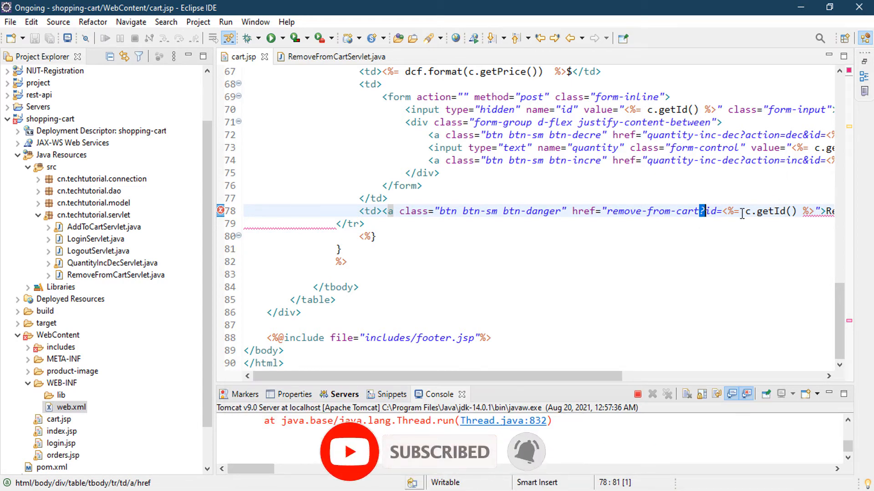
mouse_move(580, 162)
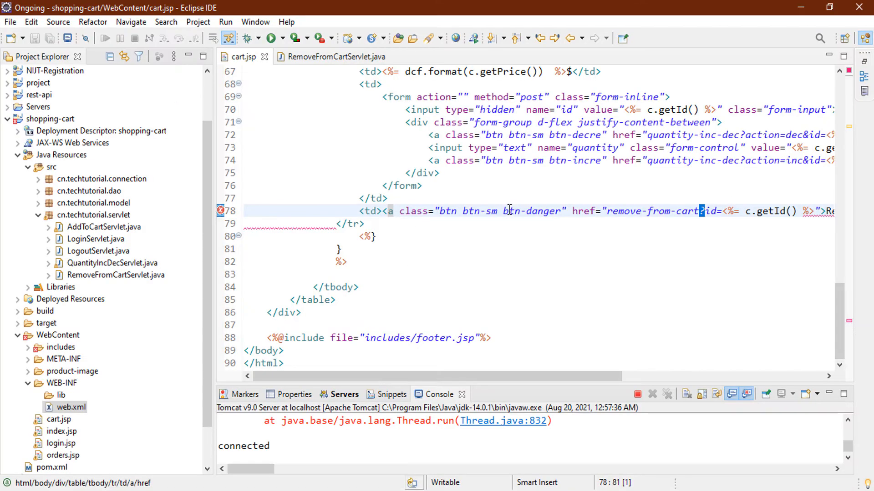
mouse_move(299, 56)
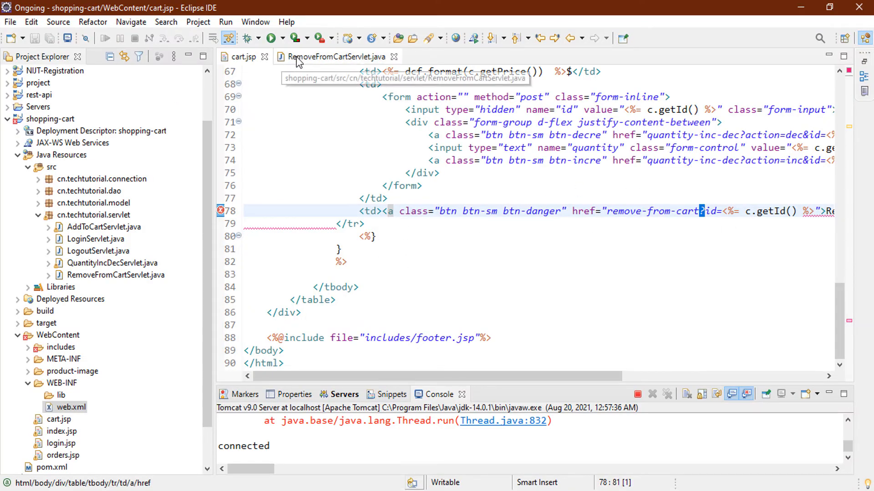
In RemoveFromCartServlet, replace the println with an id null check redirecting to cart.jsp otherwise.
left_click(335, 56)
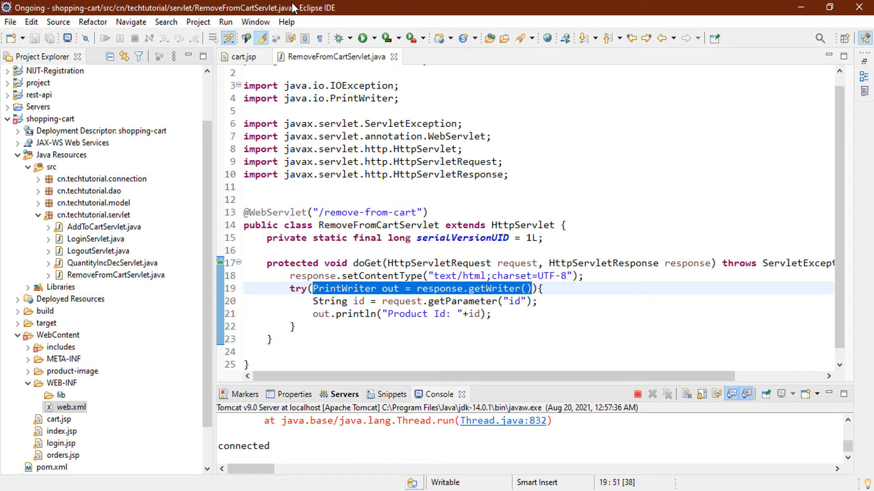
mouse_move(360, 320)
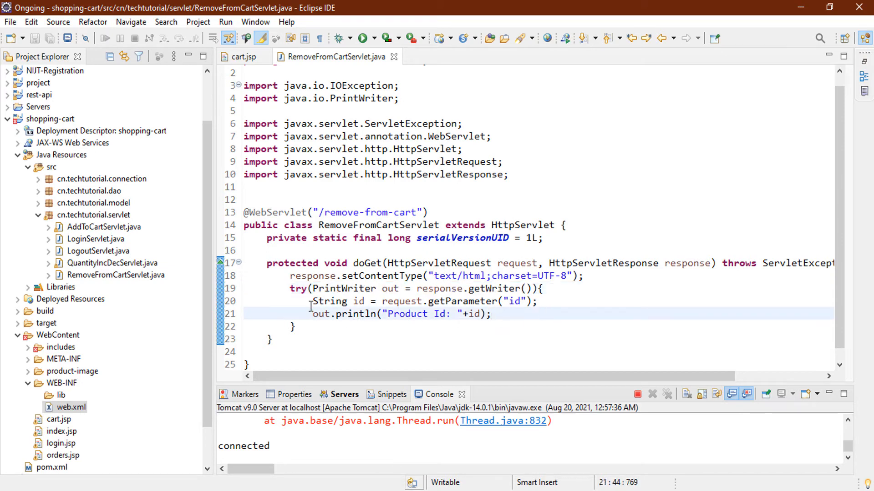
type("if")
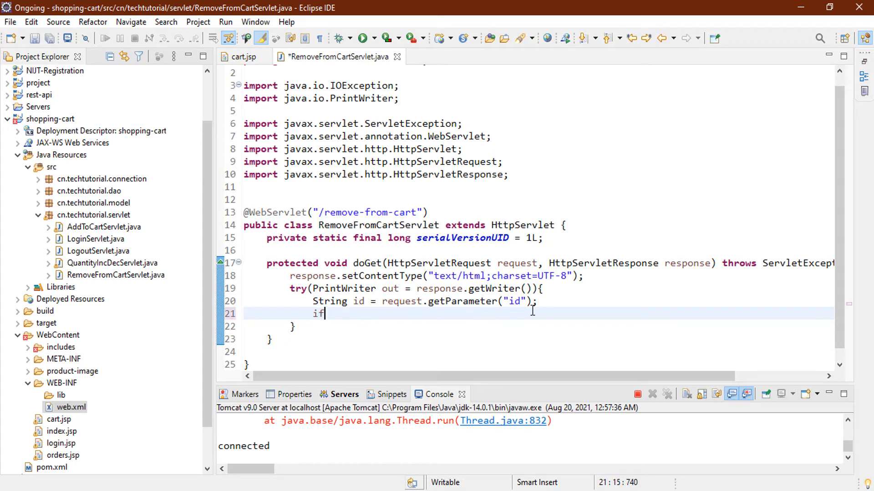
type("(id)")
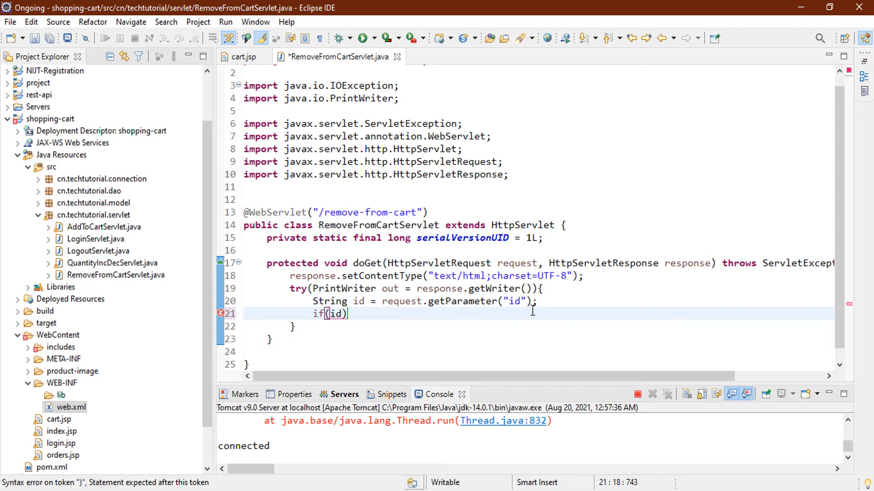
type("==null")
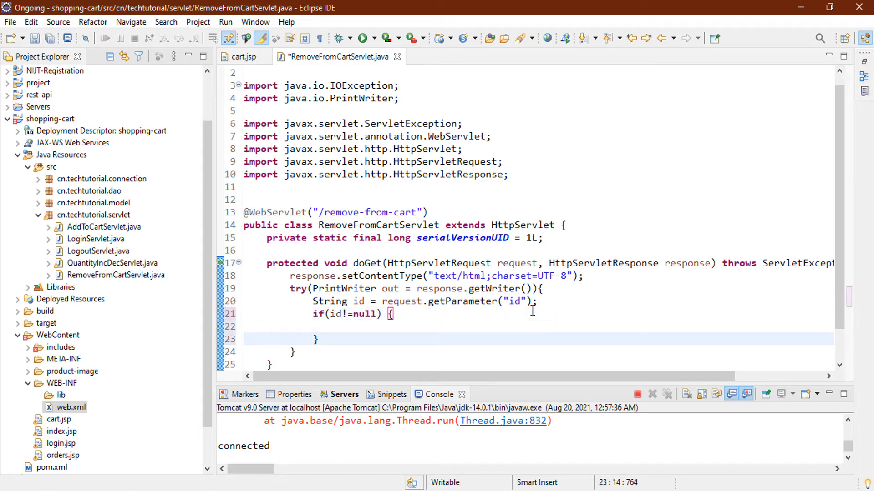
type("else {")
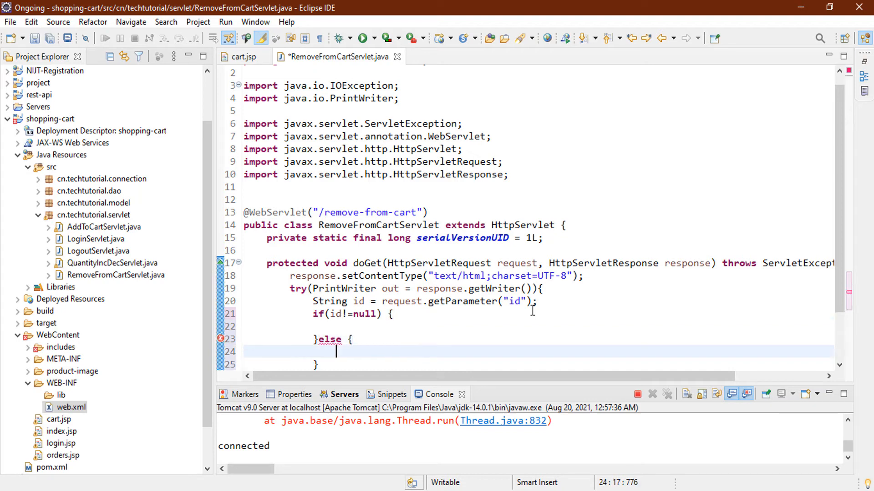
type("response.")
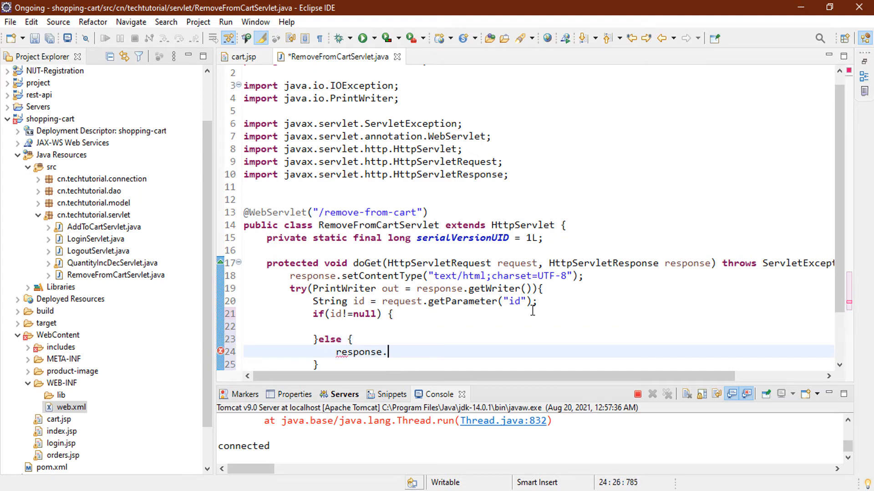
type("sendRedirect(\"\");")
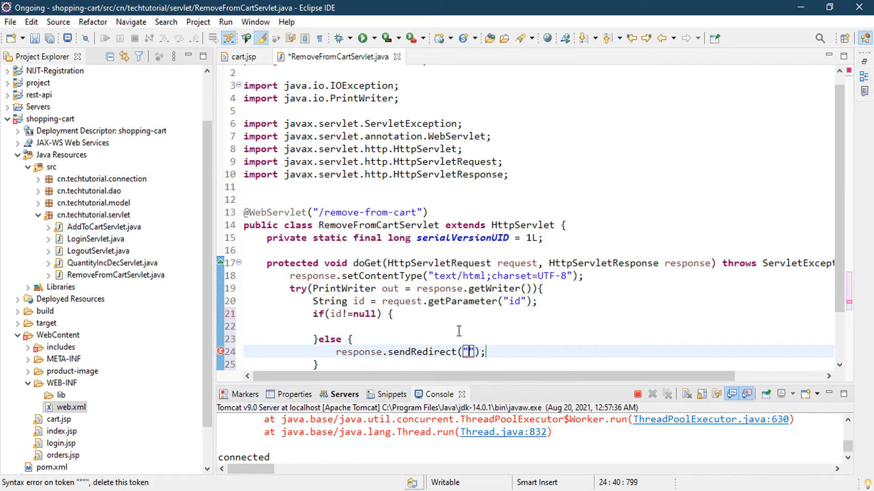
type("cart.jsp")
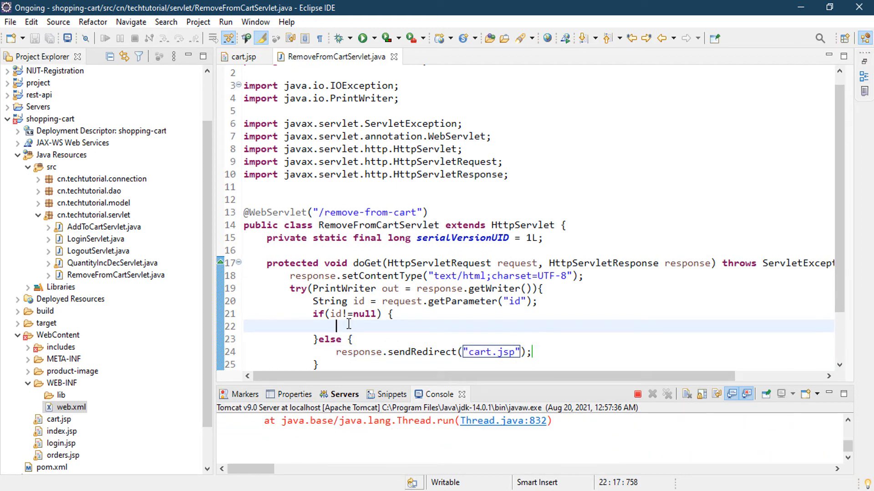
mouse_move(425, 331)
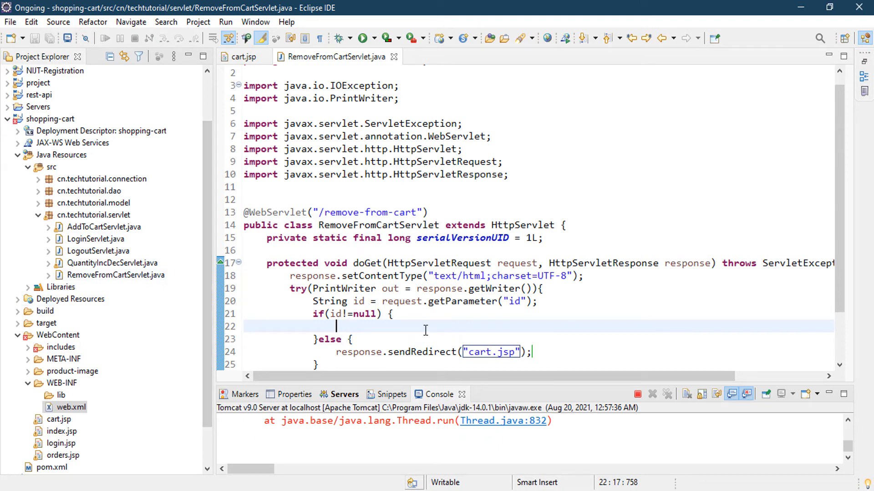
Declare ArrayList<Cart> cart_list from the session's "cart-list" attribute, importing ArrayList.
type("ArrayList<E>")
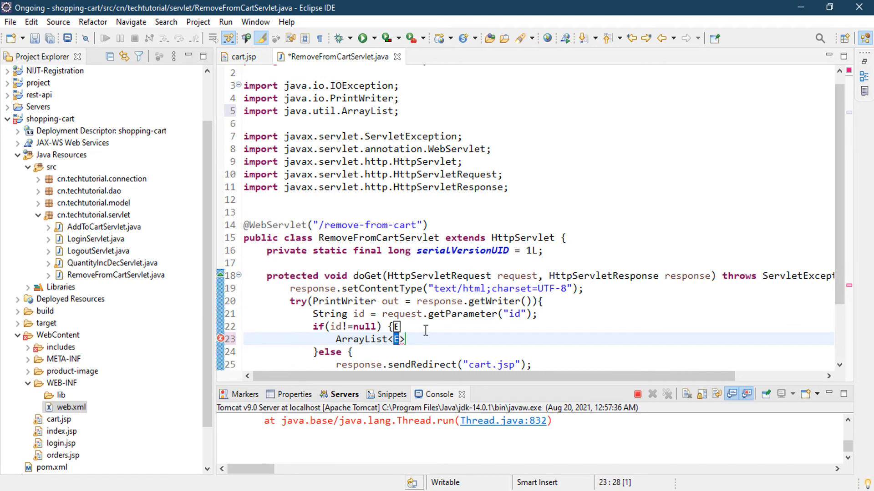
type("Cart")
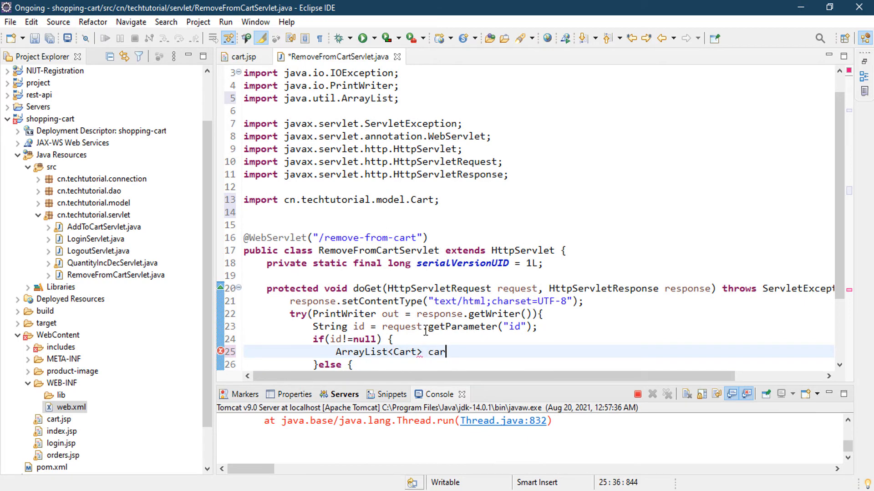
type("t_list =")
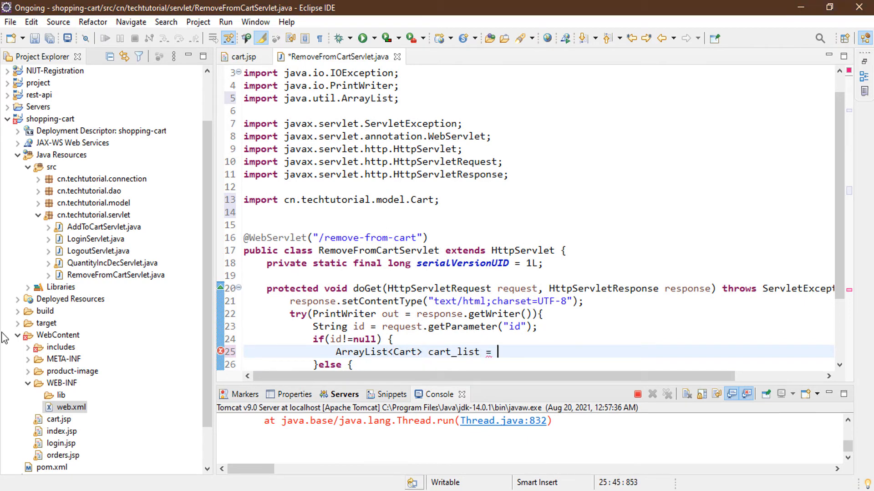
type("Array")
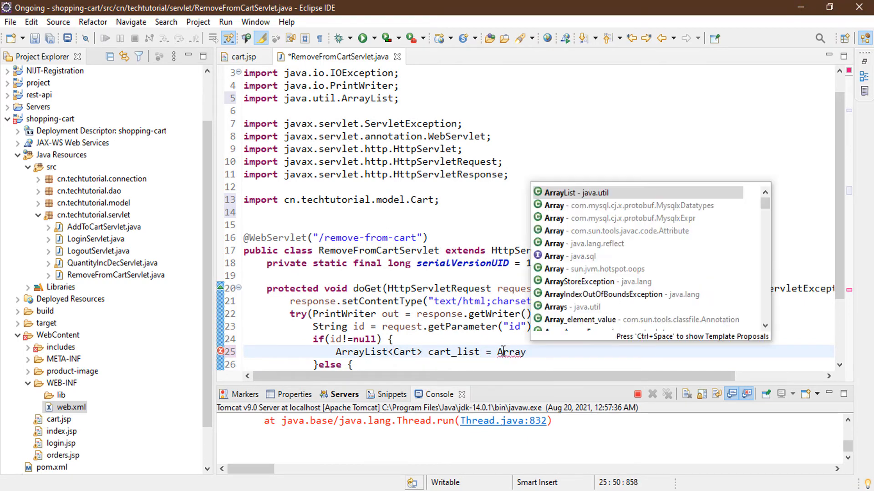
left_click(559, 192)
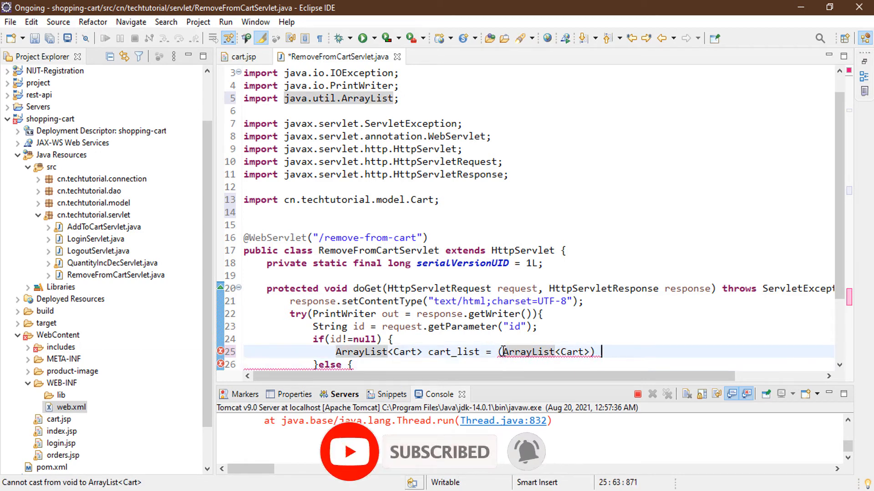
type("reque")
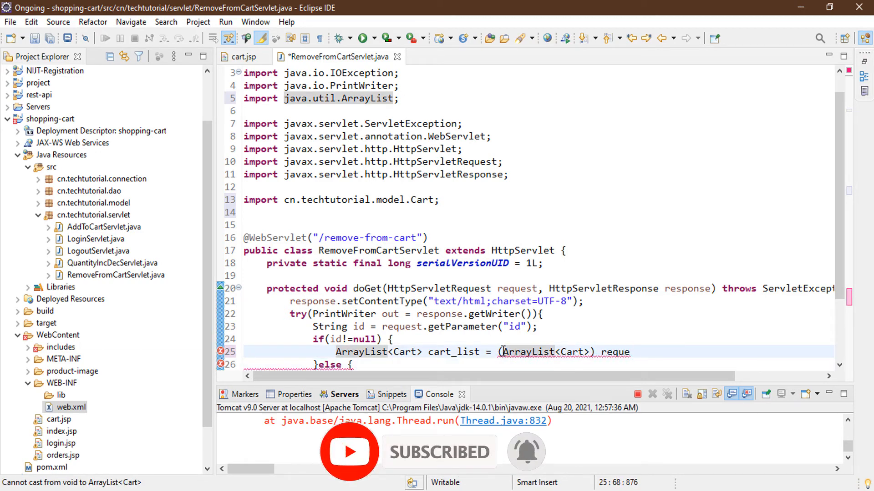
type("request.getSess")
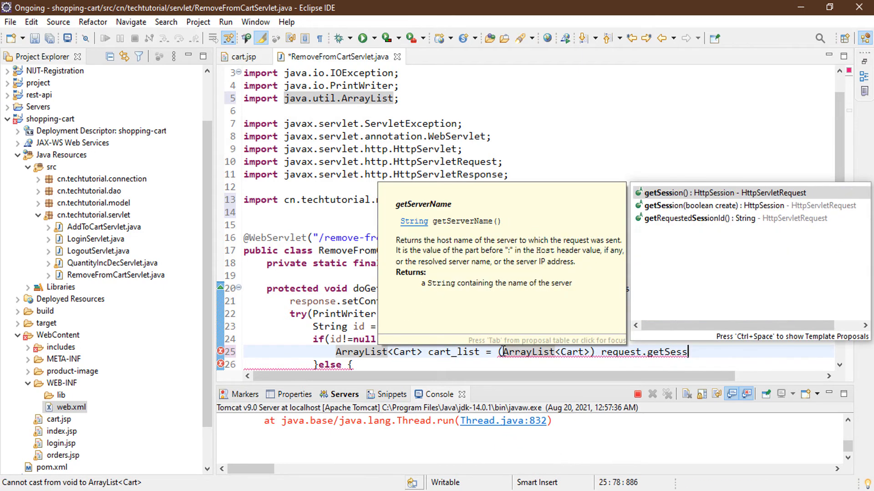
type("getSession().getAttribute(\"")
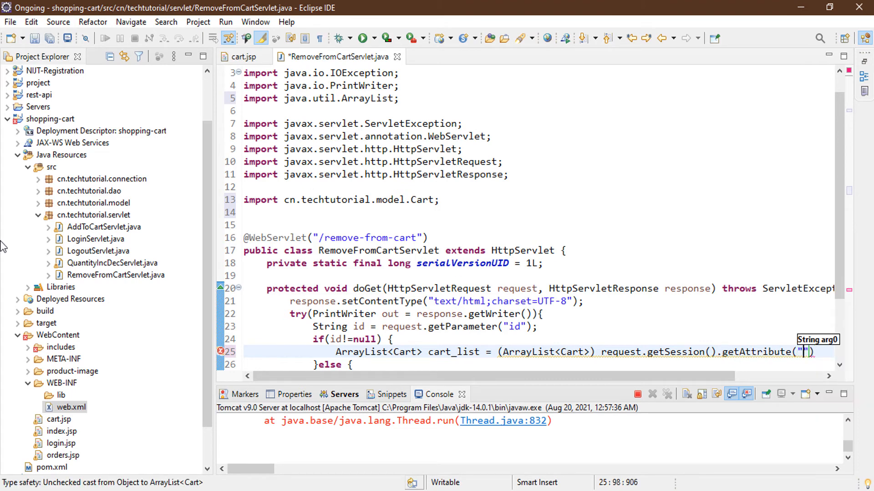
type("cart")
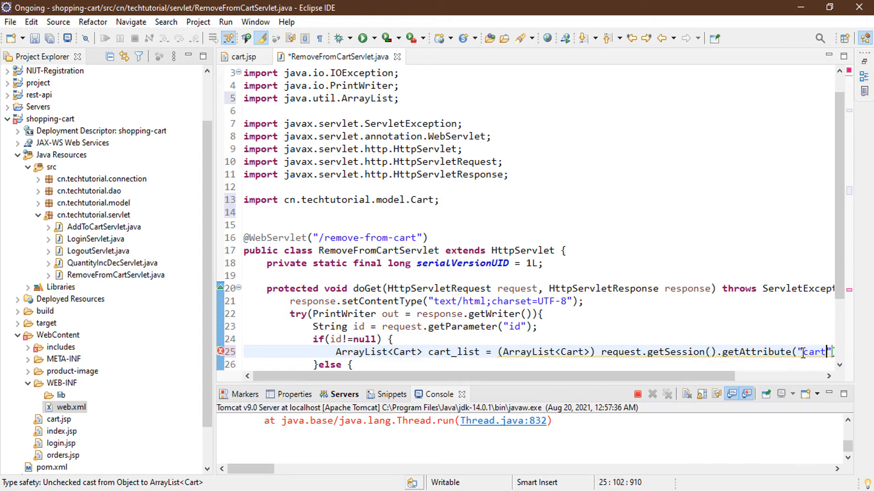
type("-list")
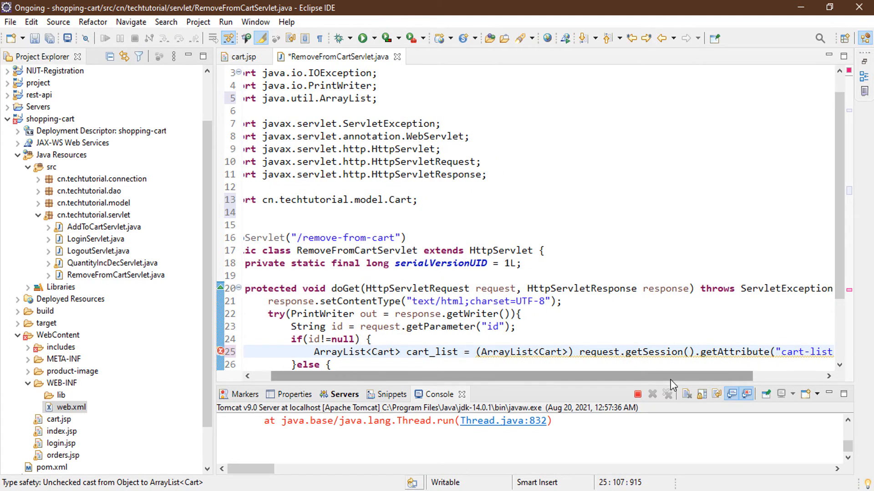
type("if")
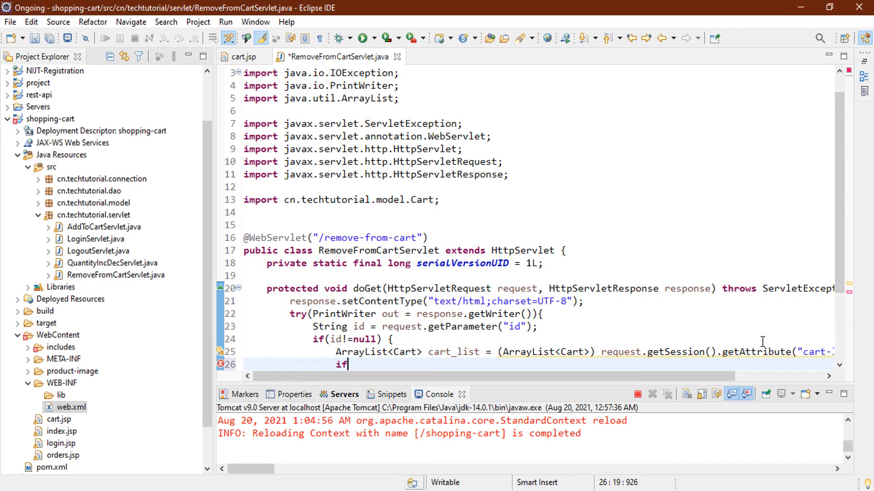
Loop over a non-null cart_list and check if c.getId() equals Integer.parseInt(id).
type("(car)")
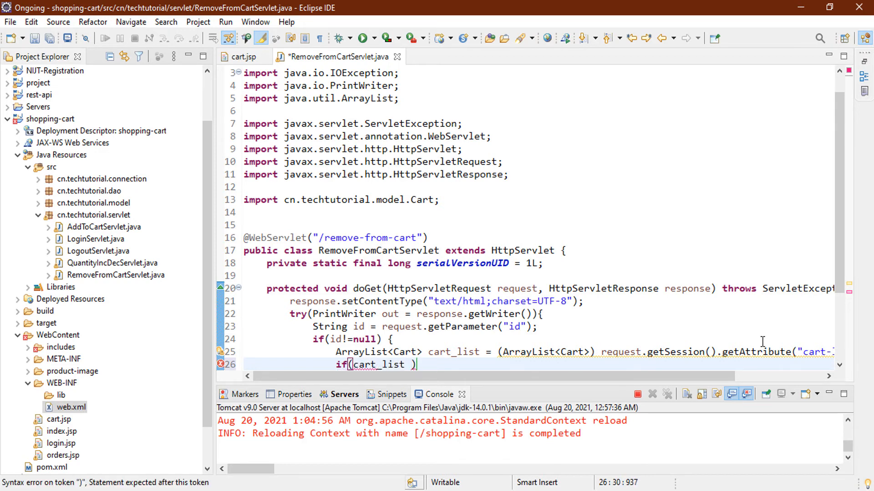
type("!=")
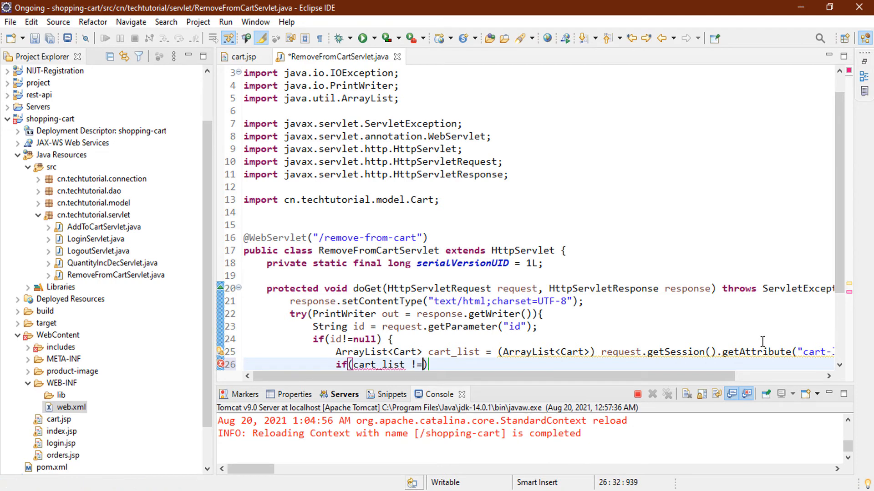
type("null) {")
type("for")
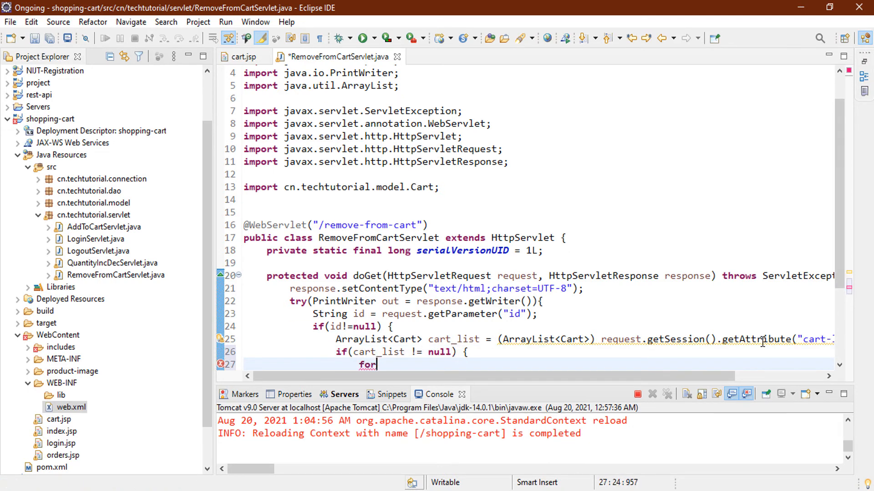
type("(Cart )")
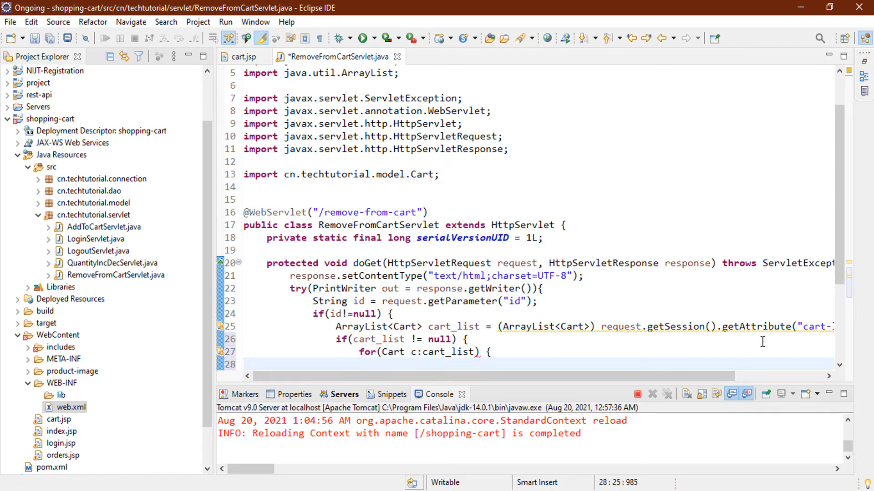
type("if(c.)")
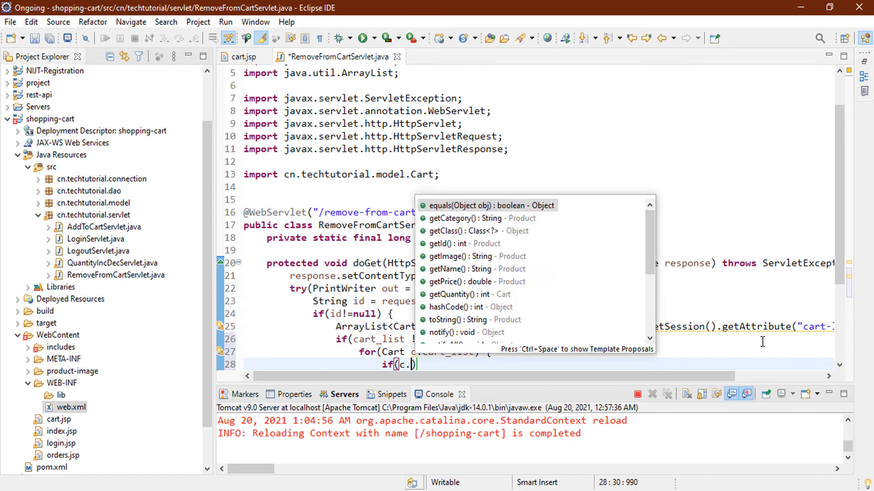
type("getI")
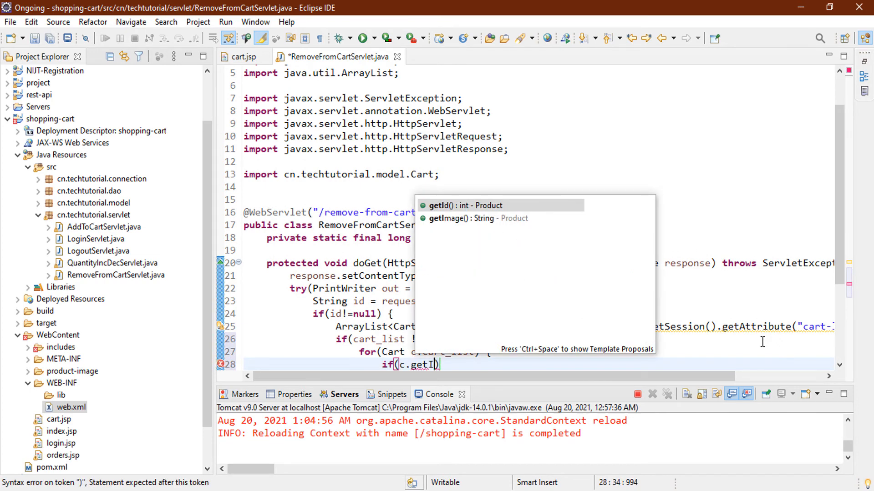
type("()== )")
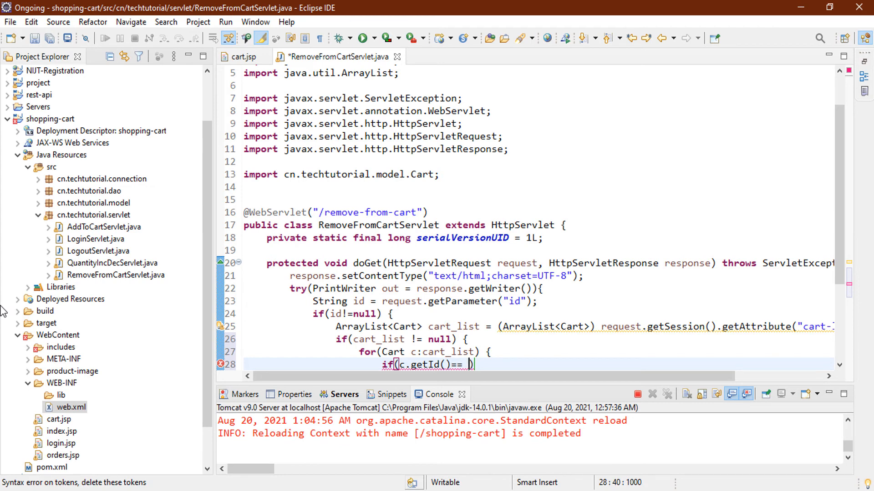
type("Integer.parseInt(id")
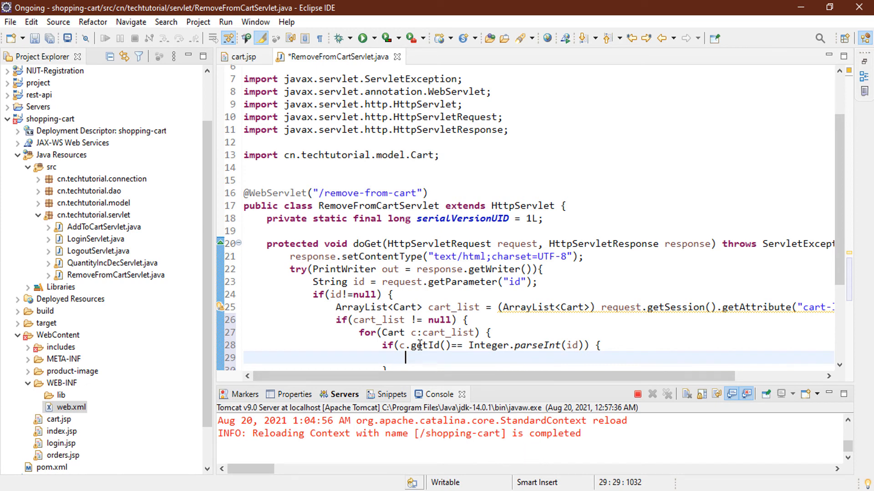
mouse_move(435, 358)
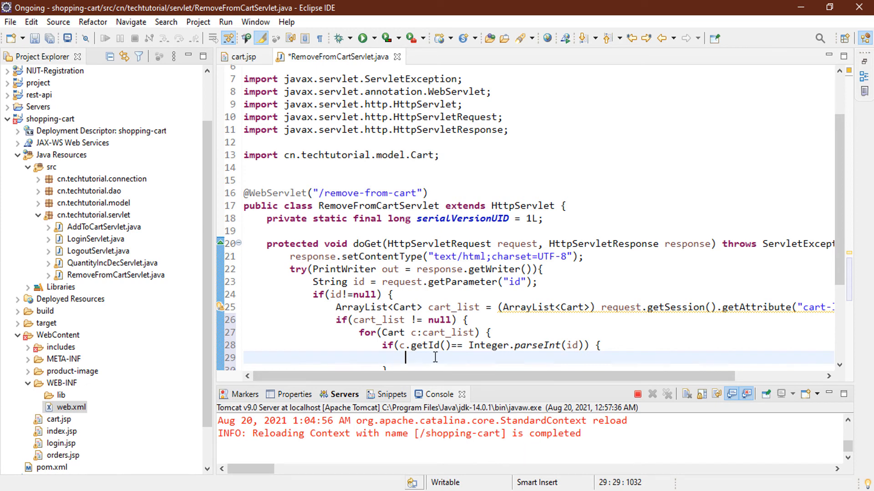
Remove the matching item via cart_list.indexOf and break out of the loop.
type("car")
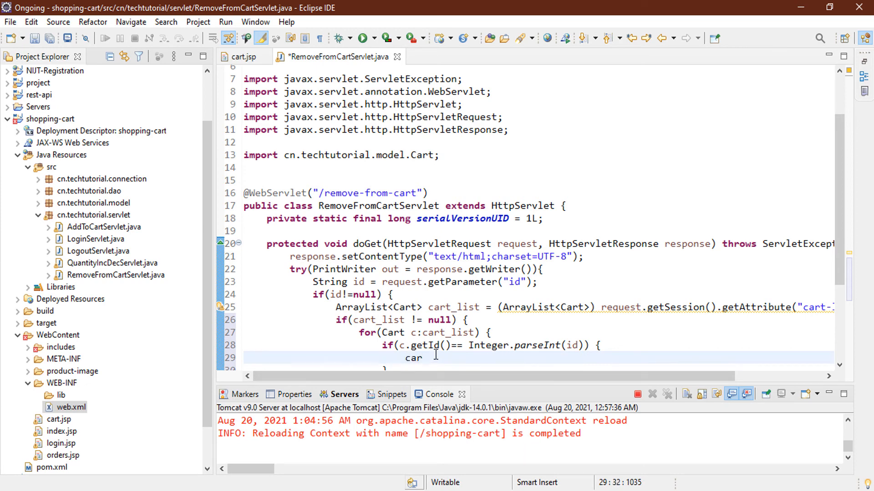
type("cart")
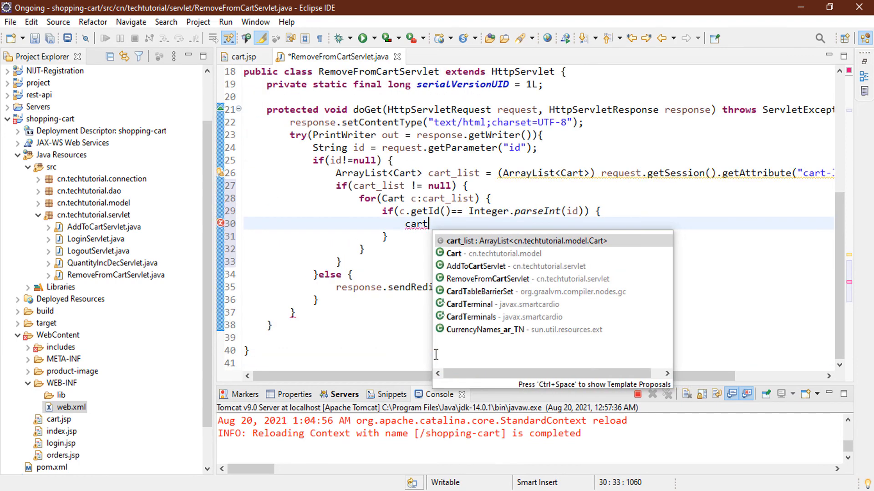
type("_list.remove(")
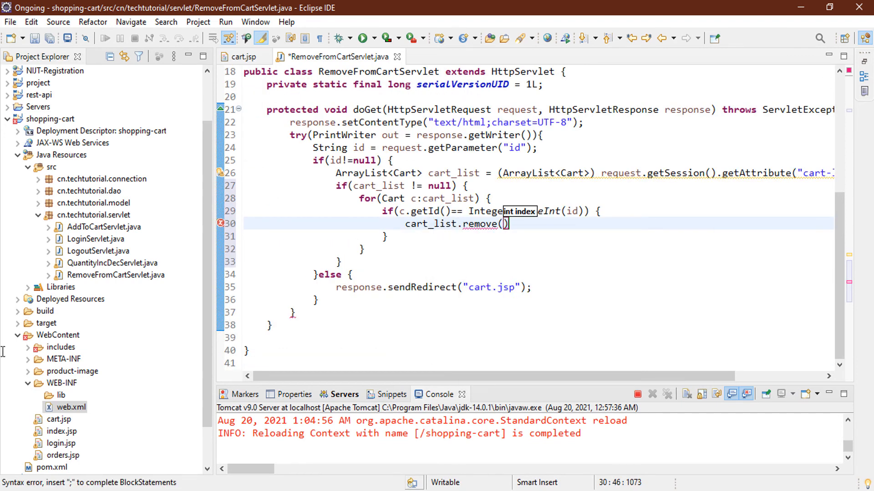
mouse_move(3, 331)
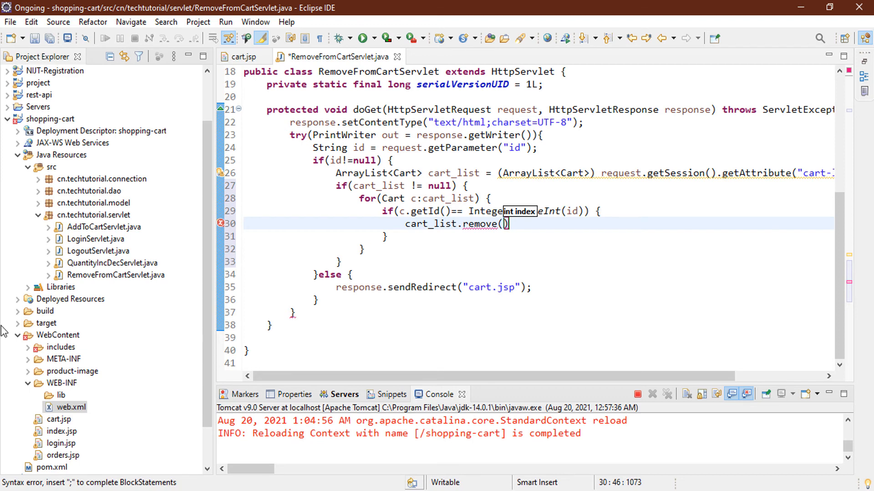
type("cart_list.indexOf(id")
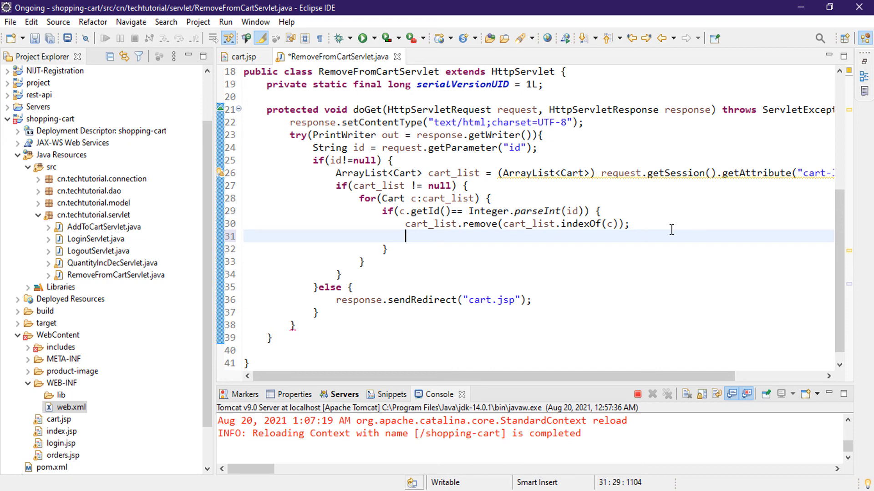
type("break;")
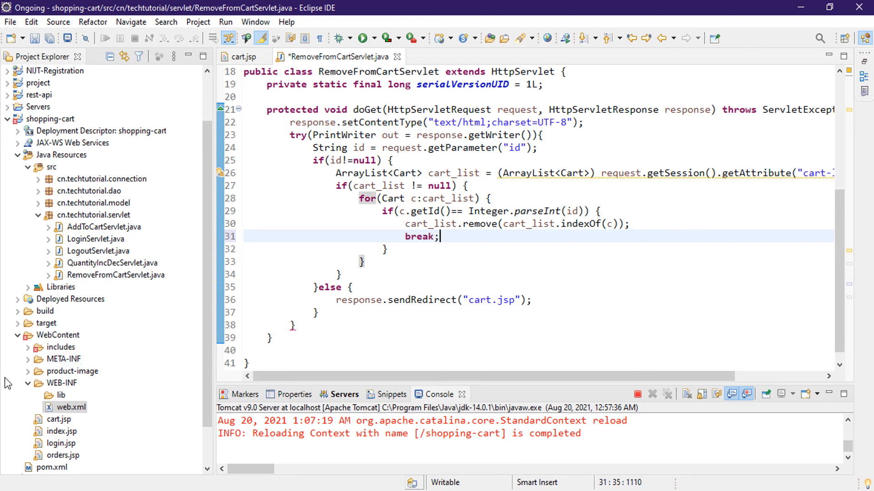
Add response.sendRedirect("cart.jsp") after the loop and switch to Firefox to test.
left_click(369, 262)
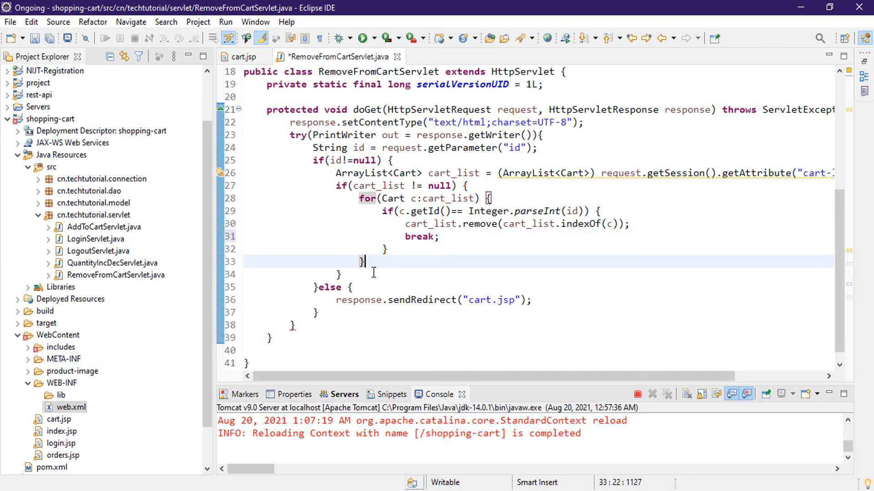
mouse_move(367, 199)
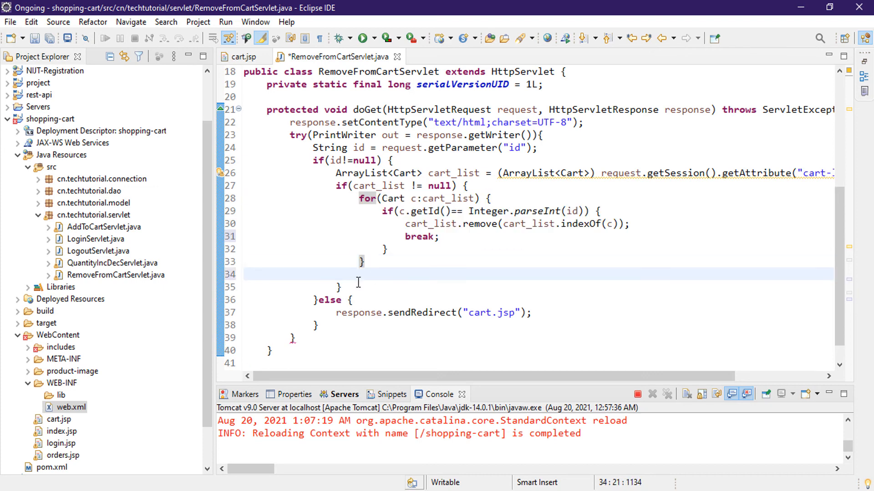
type("response.sendRedirect(\"cart.jsp\");")
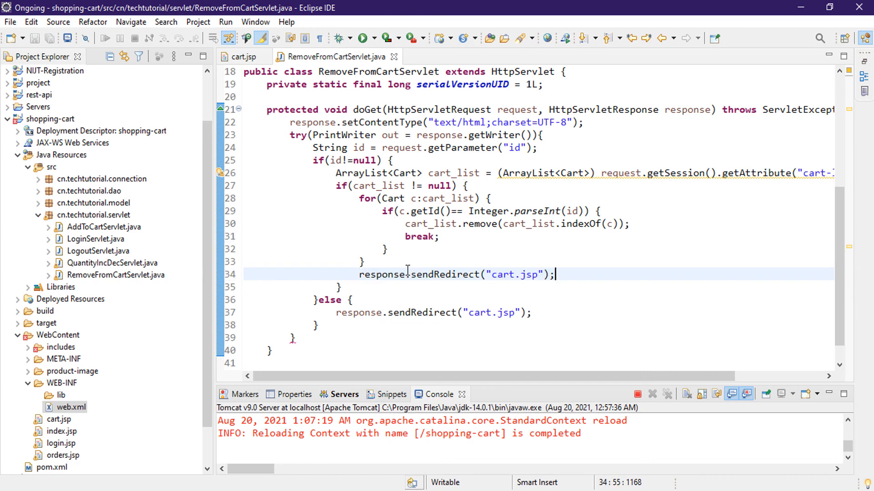
mouse_move(293, 338)
type("}")
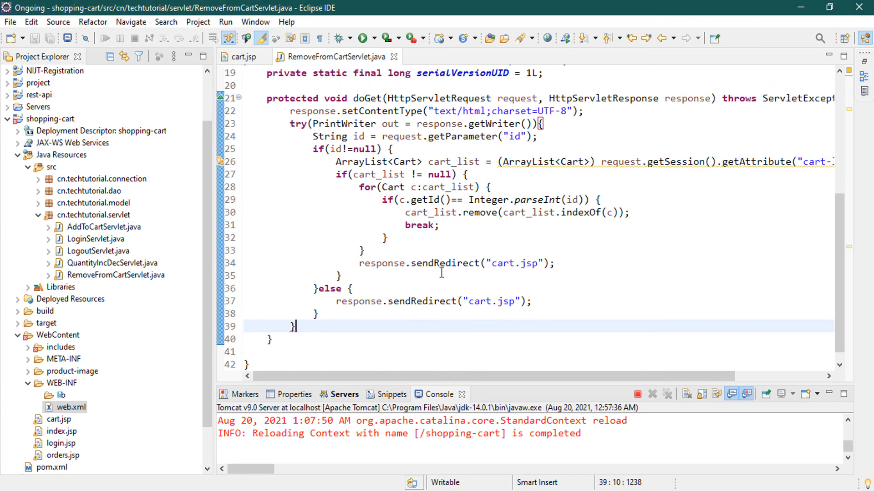
left_click(242, 57)
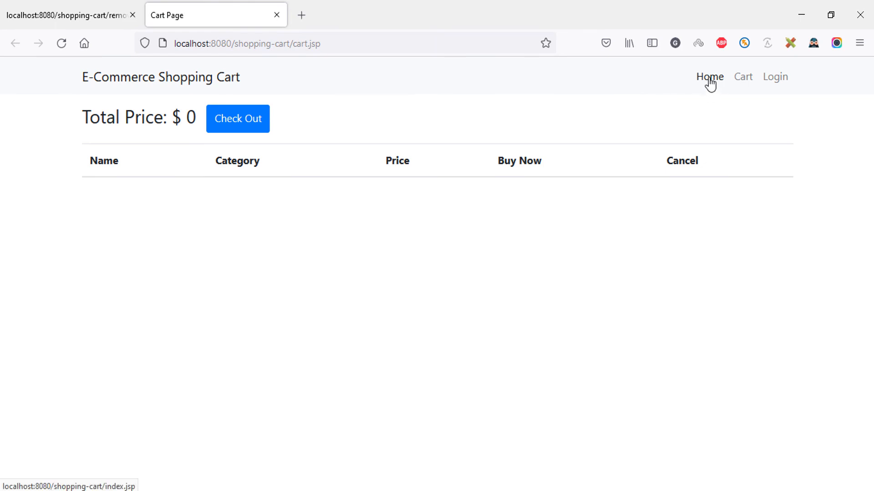
Buy the Jaeger-LeCoultre Men Watch, then remove every cart item until the cart is empty.
left_click(709, 77)
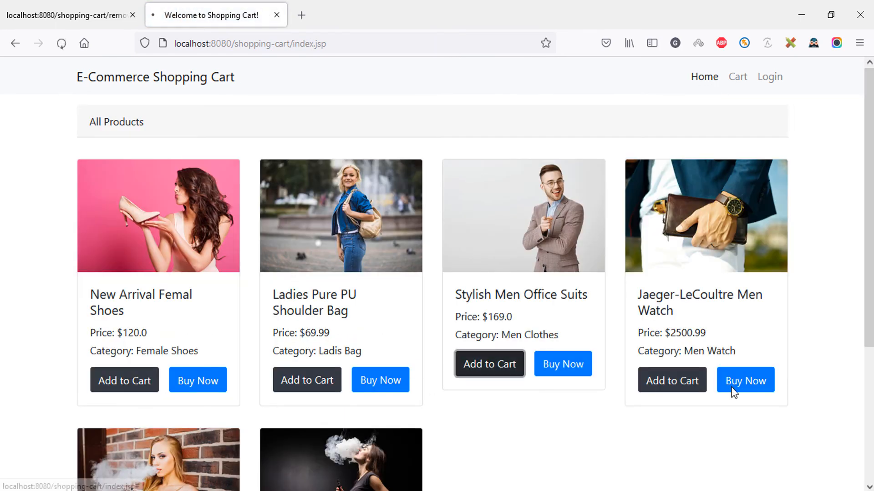
left_click(745, 380)
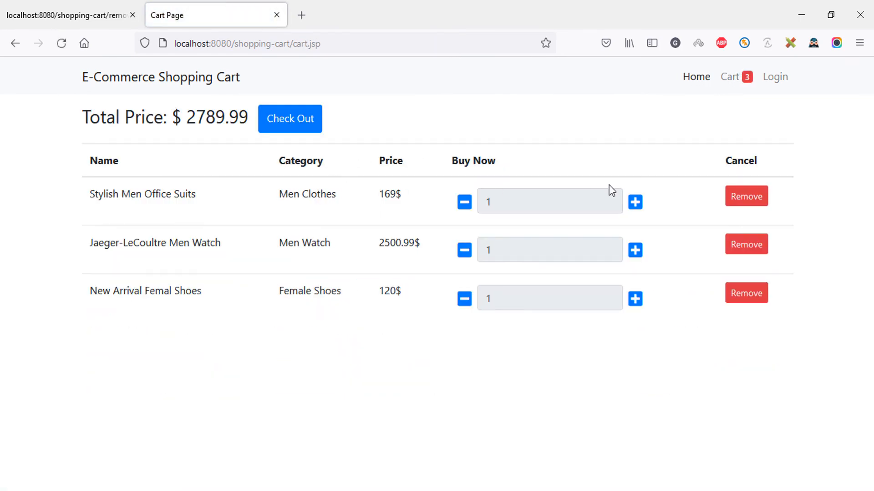
left_click(746, 196)
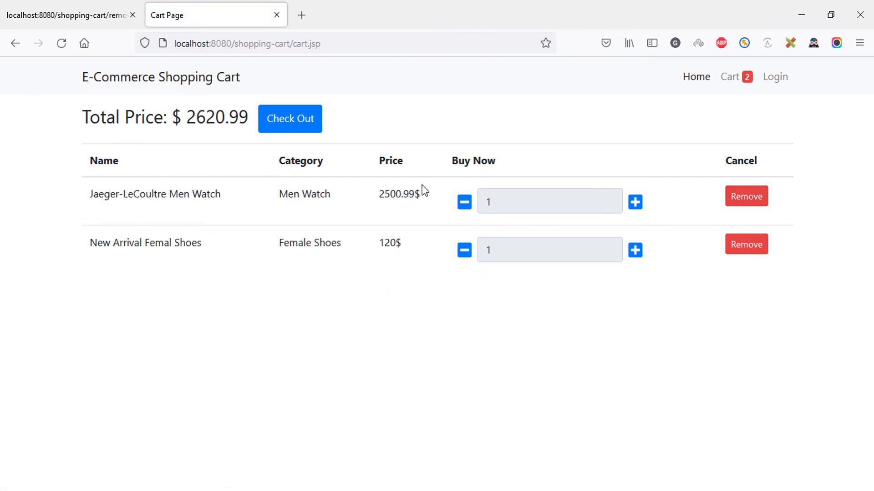
mouse_move(847, 194)
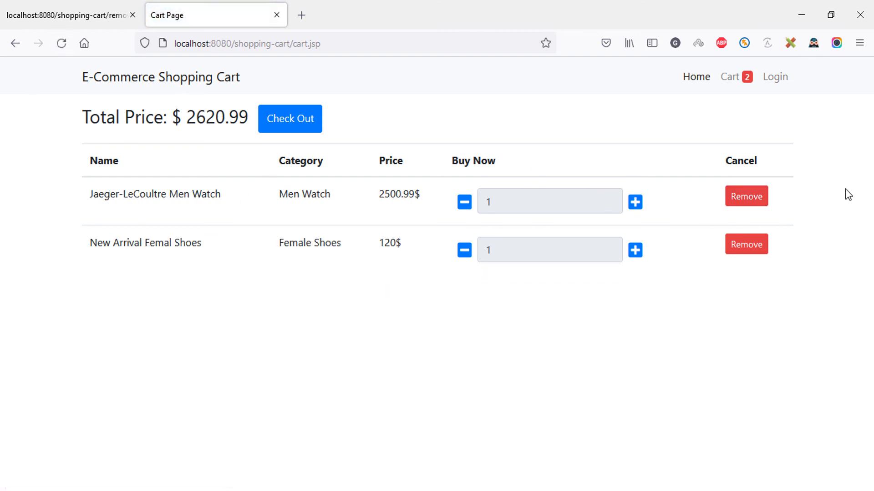
mouse_move(789, 239)
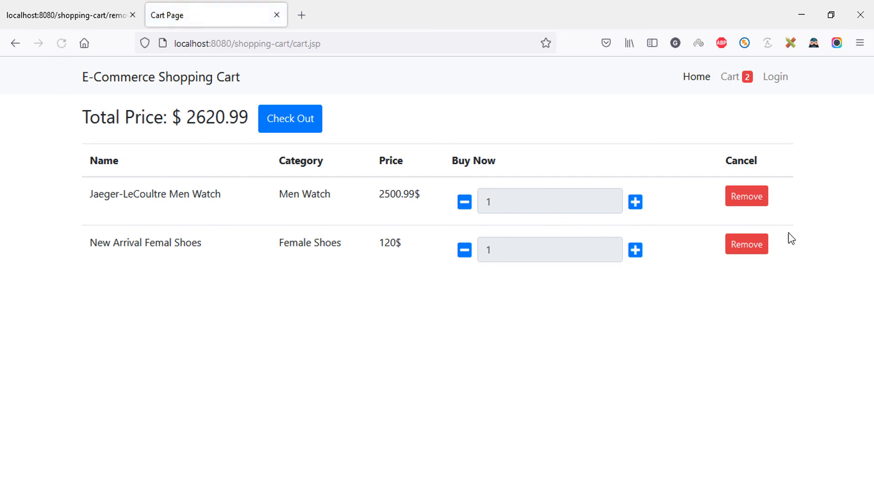
left_click(746, 244)
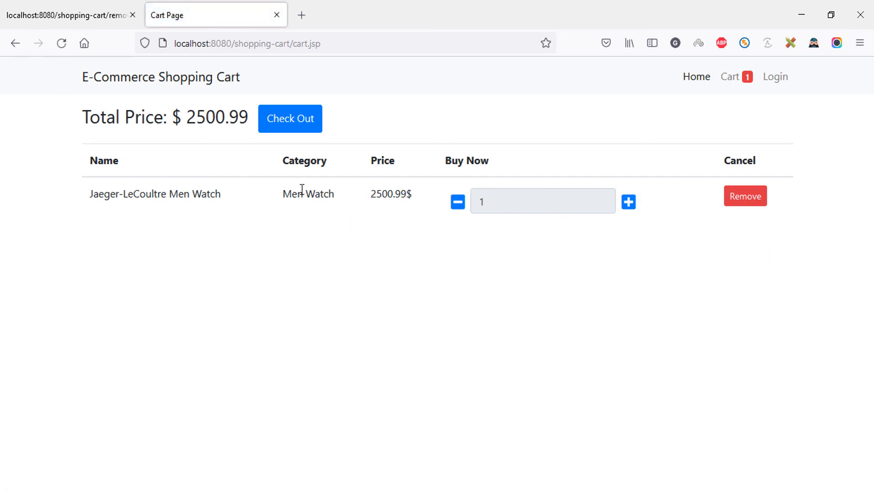
left_click(745, 196)
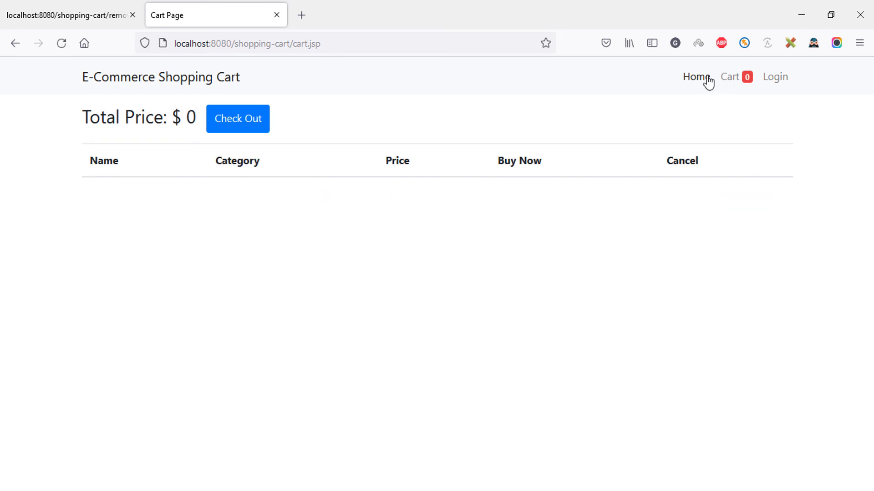
Add New Arrival Femal Shoes to the cart and raise its quantity to 2.
left_click(696, 76)
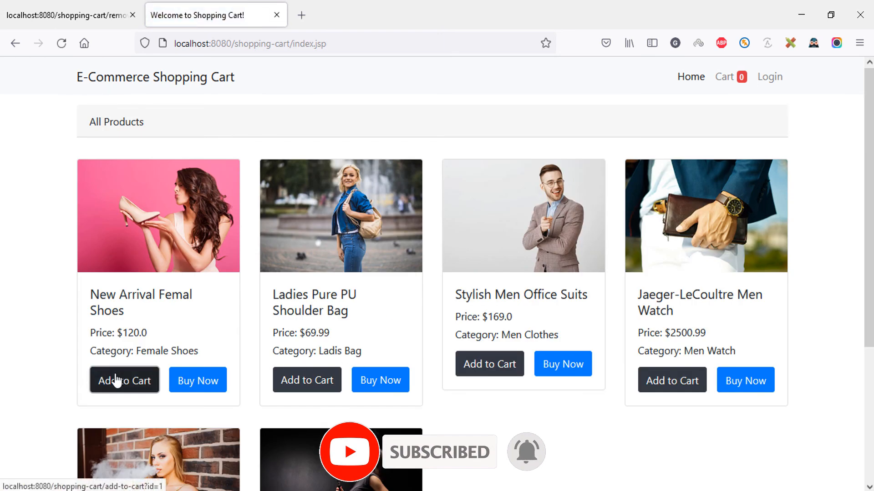
left_click(125, 380)
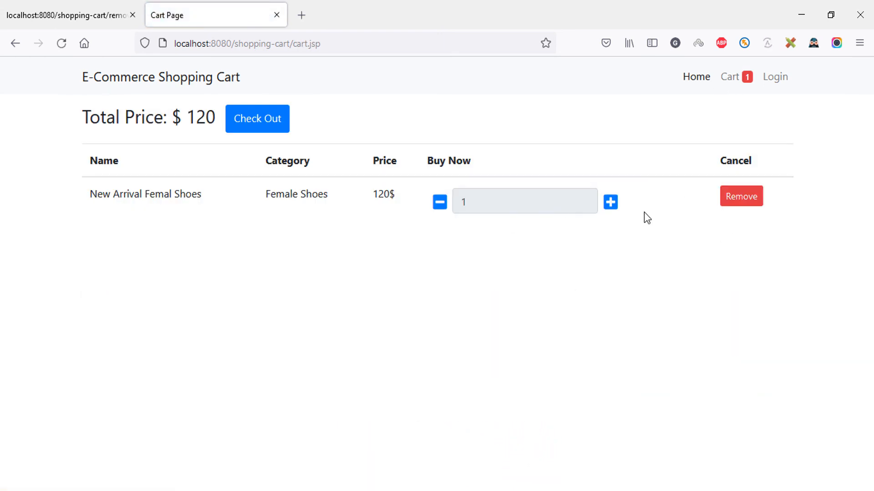
left_click(610, 202)
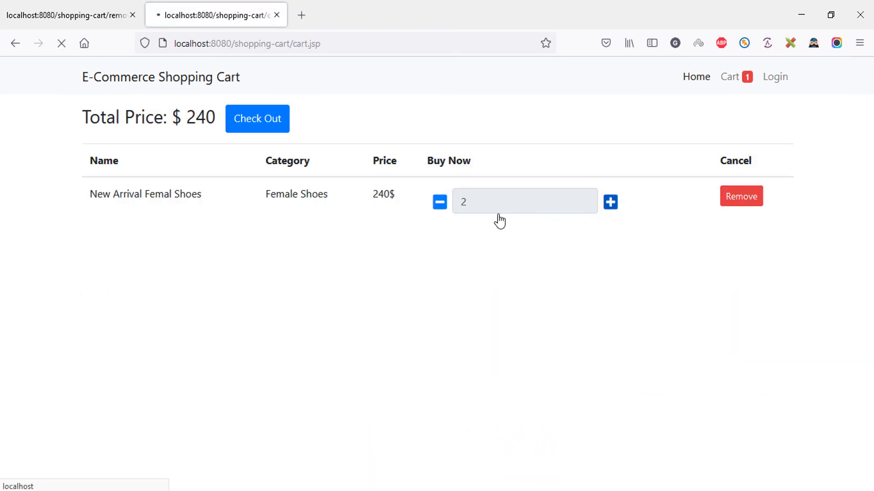